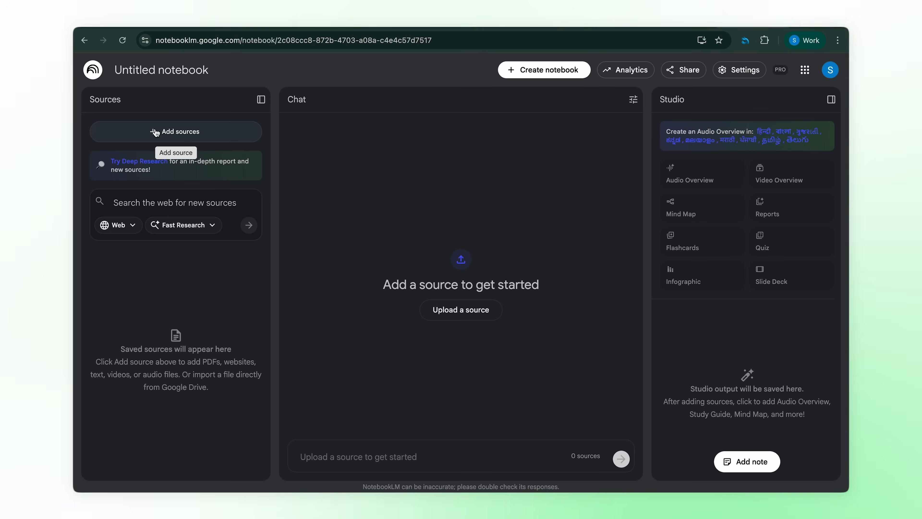
View the website-link import form and the chat configuration options, closing both unchanged
left_click(176, 131)
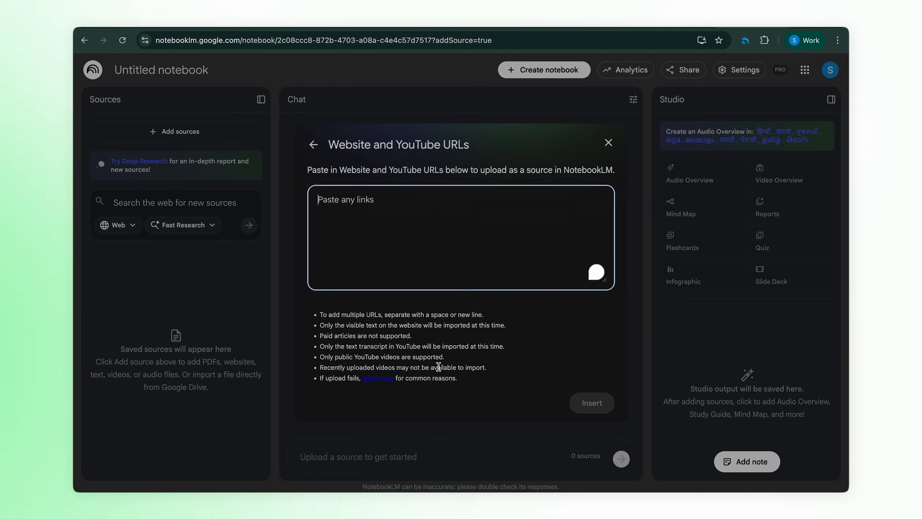
left_click(609, 142)
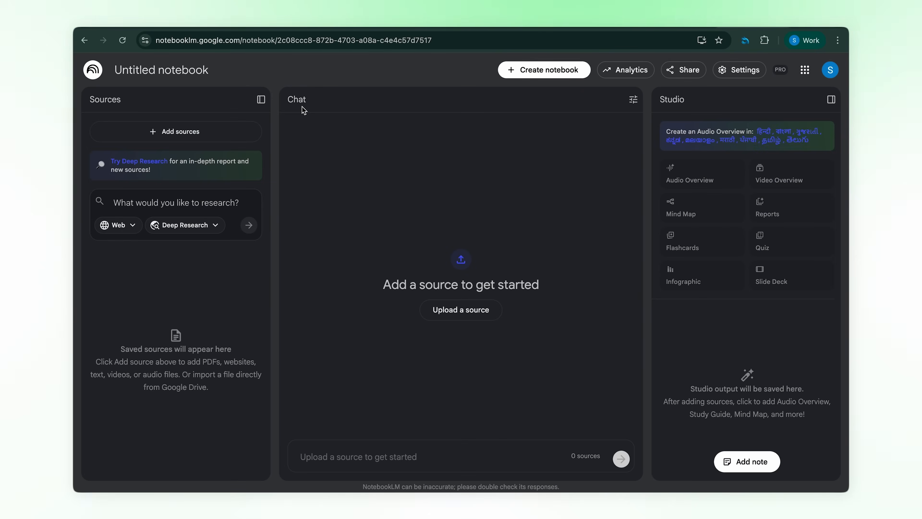
left_click(633, 99)
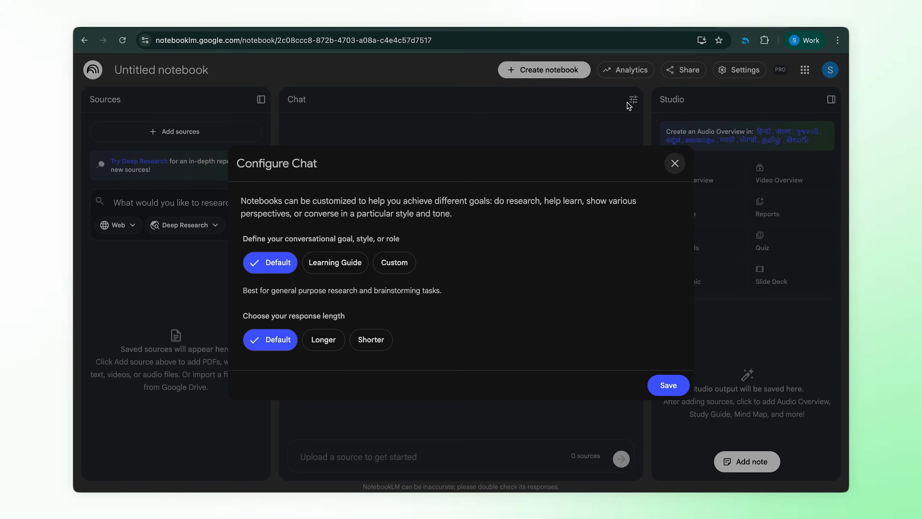
left_click(674, 163)
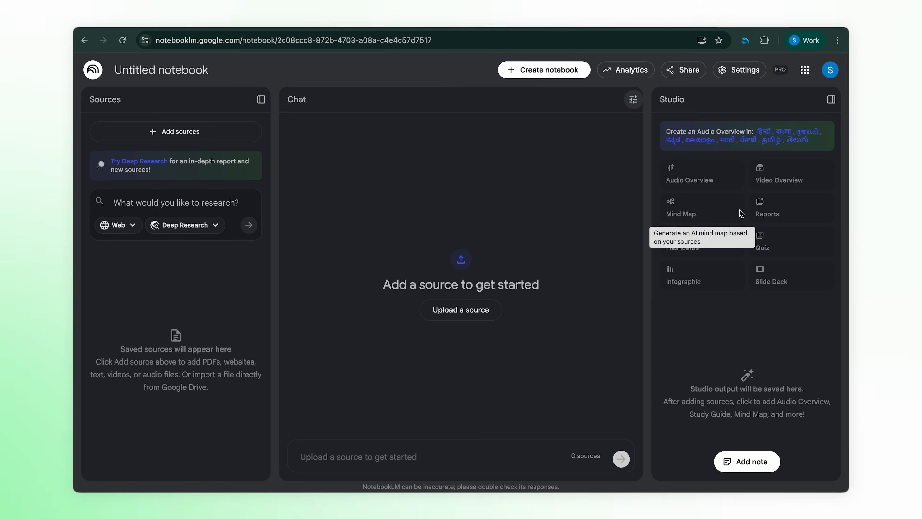
mouse_move(701, 160)
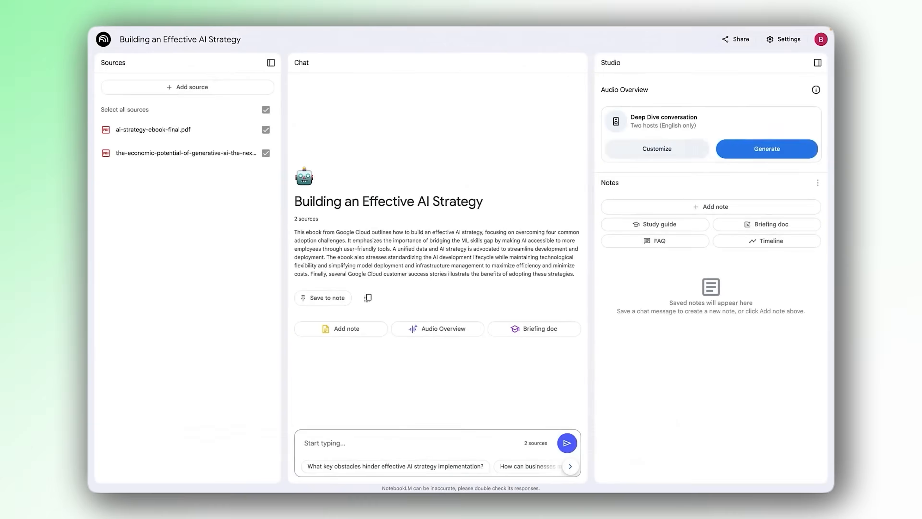
Start adding website links (AI Magazine, DeepMind, MIT News, arXiv) as sources
left_click(565, 442)
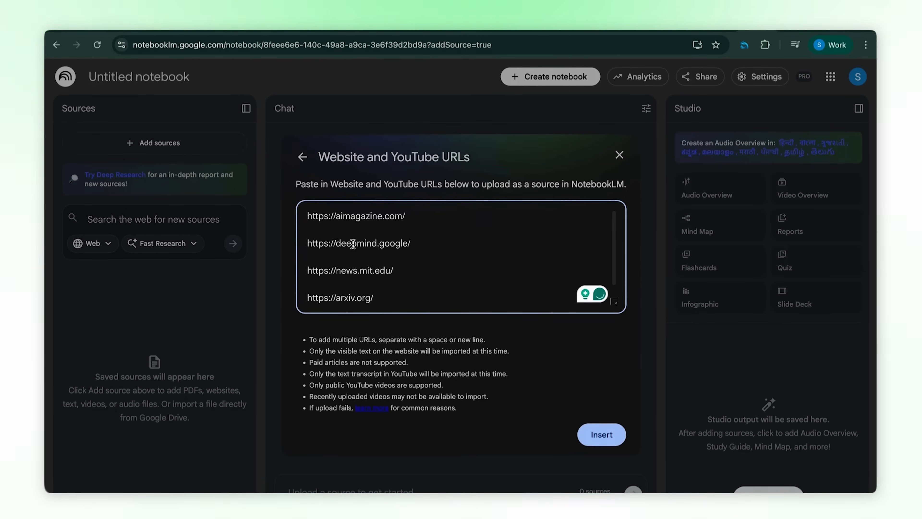
Insert the pasted links as sources and generate a Hindi Deep Dive audio overview
left_click(601, 435)
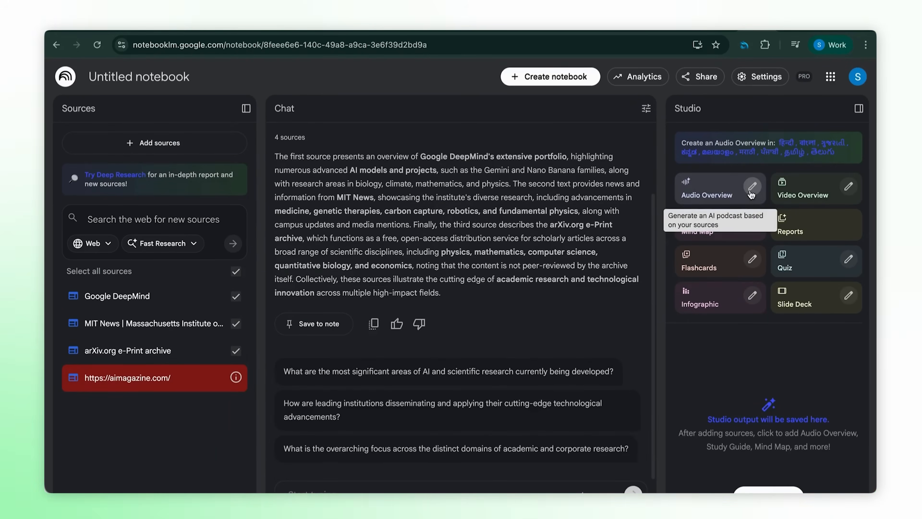
left_click(753, 187)
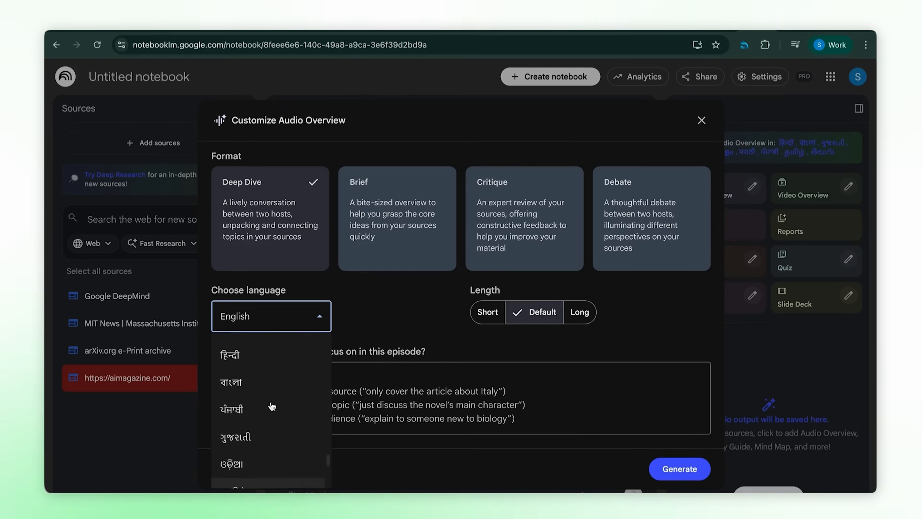
left_click(230, 354)
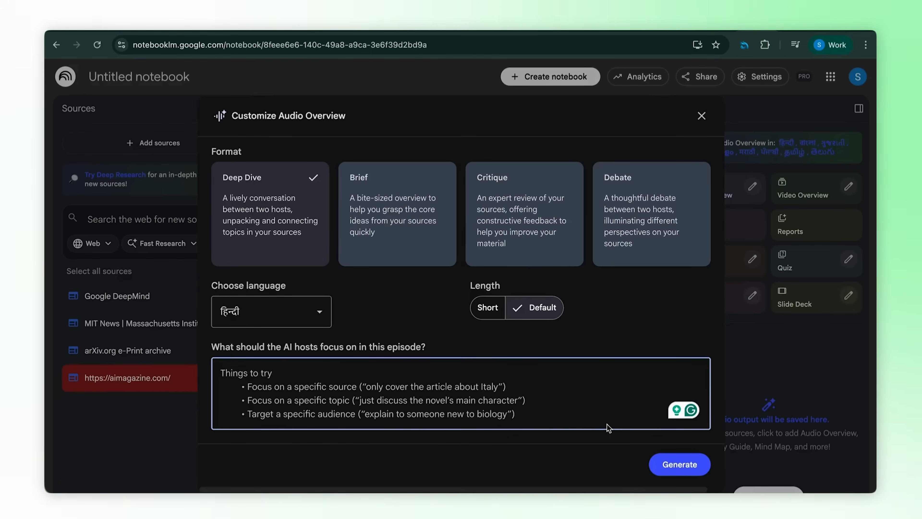
left_click(701, 115)
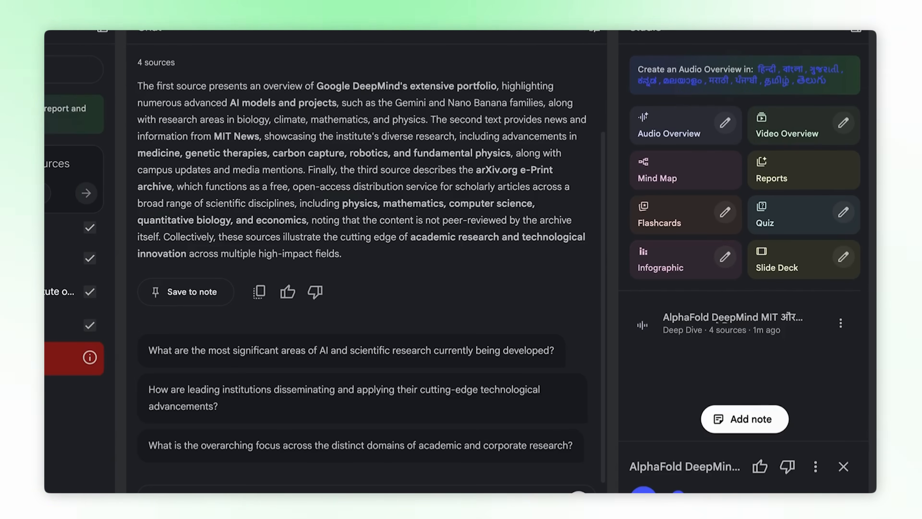
mouse_move(653, 395)
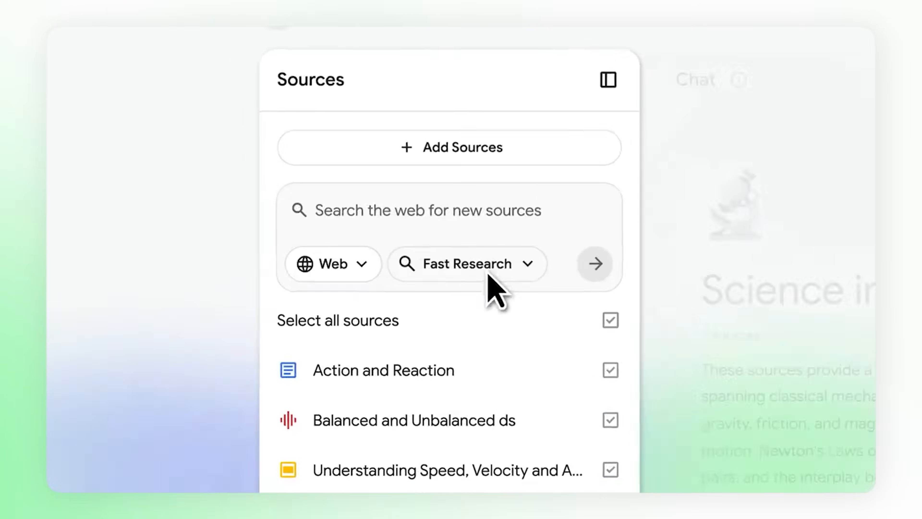
Switch the web source search to Deep Research and begin the future-trends query
left_click(464, 264)
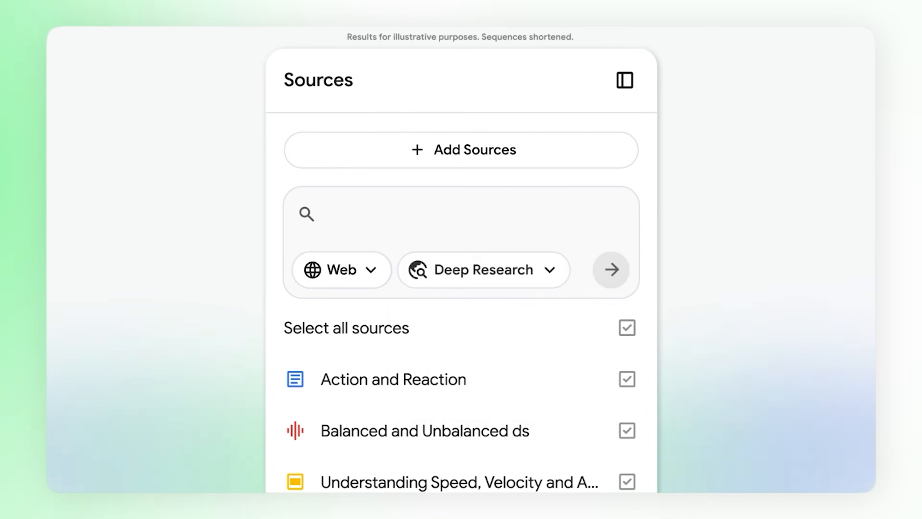
left_click(610, 269)
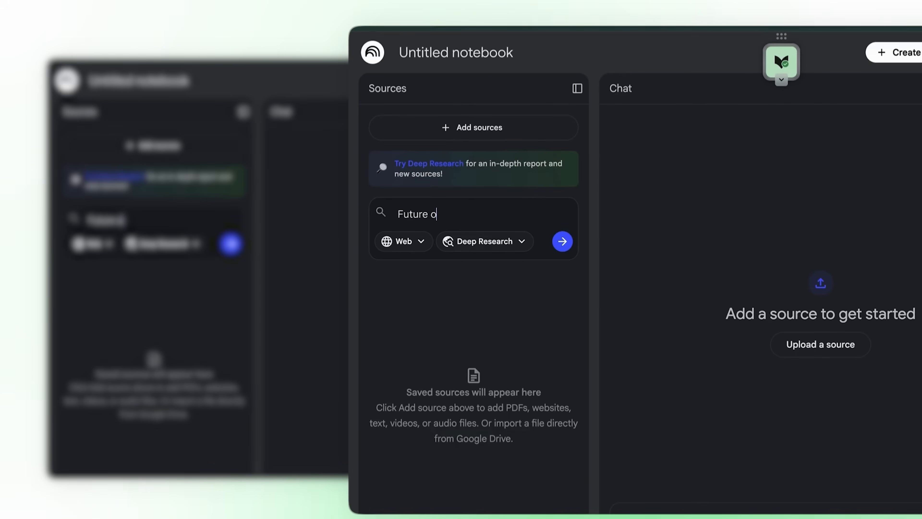
Run Deep Research on 'Future trends 2026: AI AGI' and view the finished report
type("trends 2026: AI A")
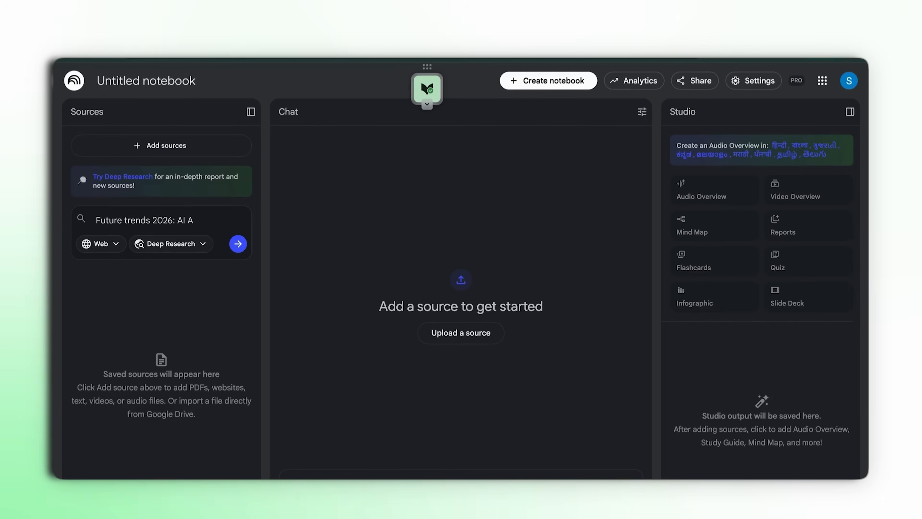
left_click(238, 243)
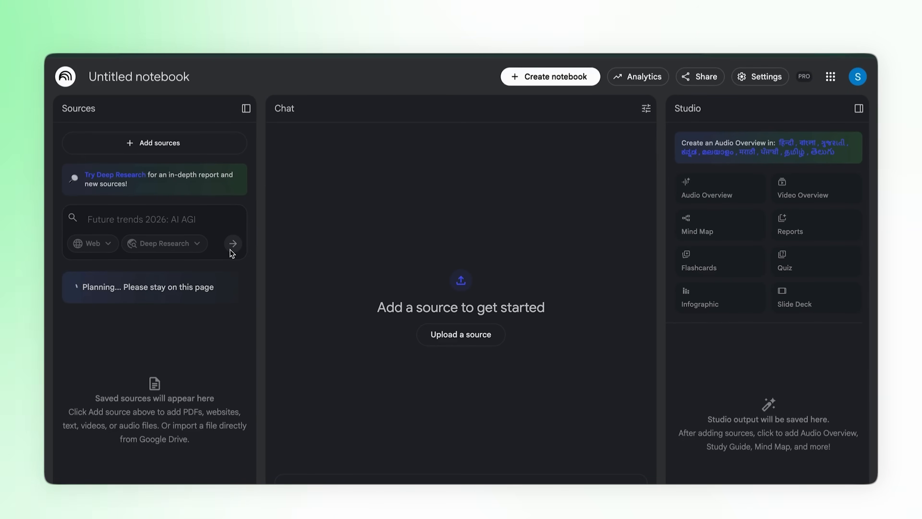
left_click(233, 243)
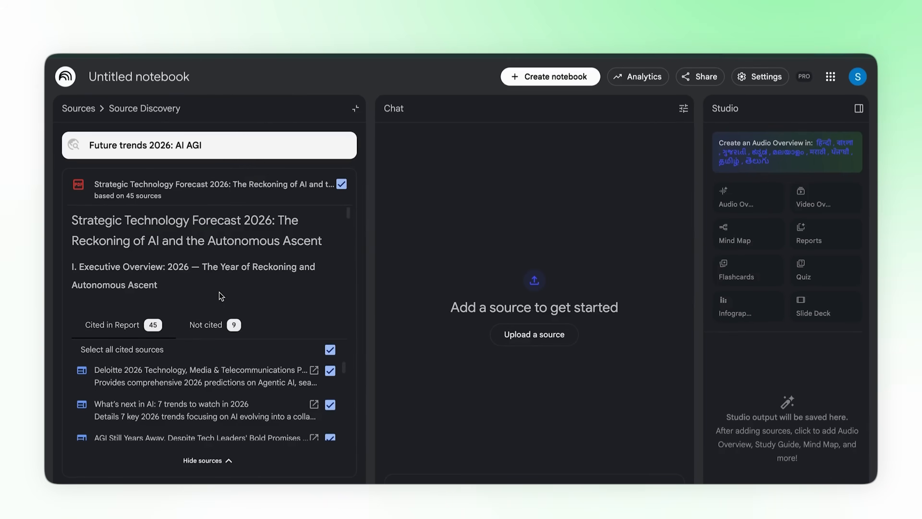
mouse_move(355, 109)
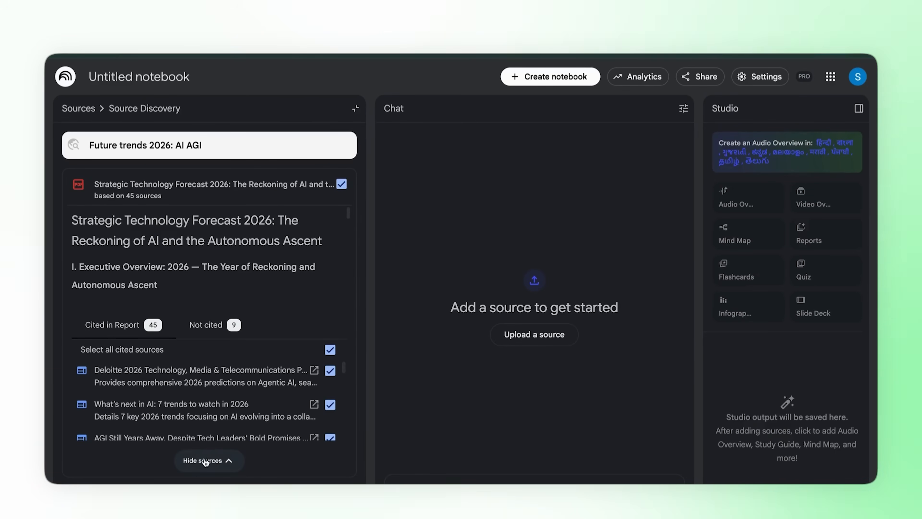
Hide the cited sources and read through the 2026 forecast report
left_click(207, 461)
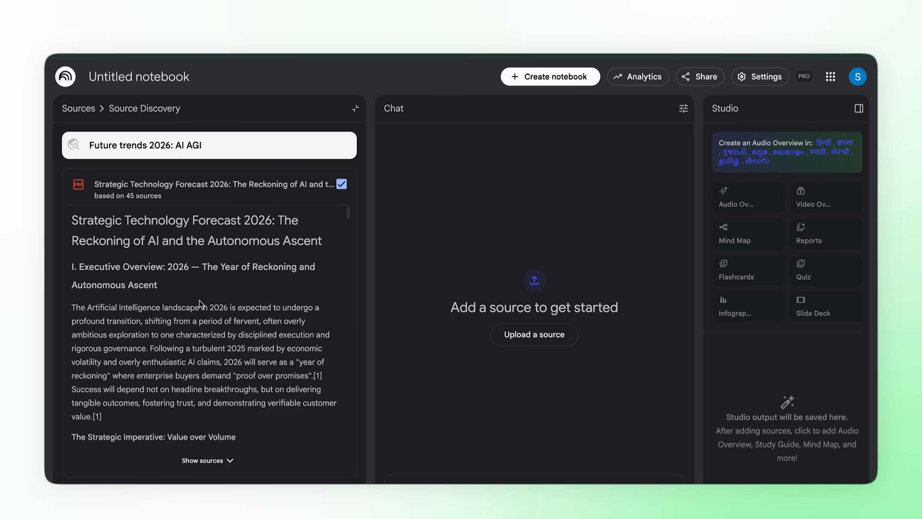
scroll("down", 3)
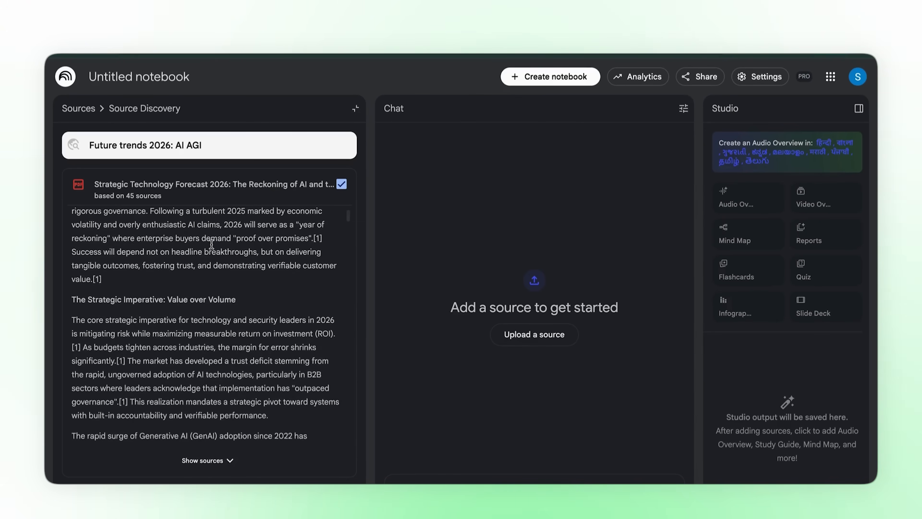
scroll("down", 3)
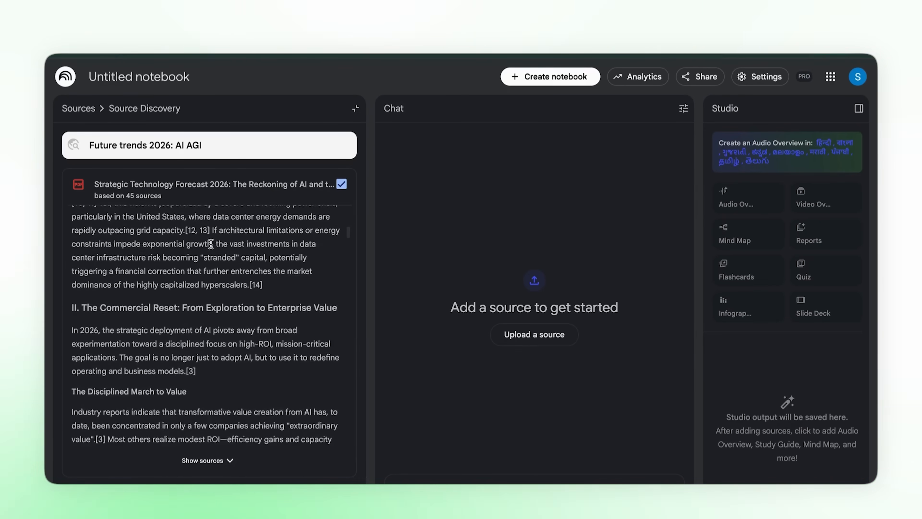
scroll("down", 3)
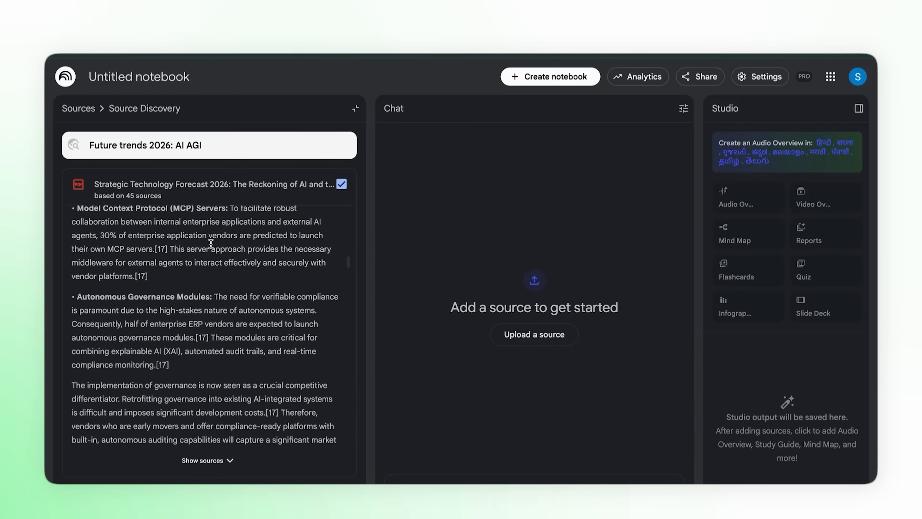
scroll("up", 3)
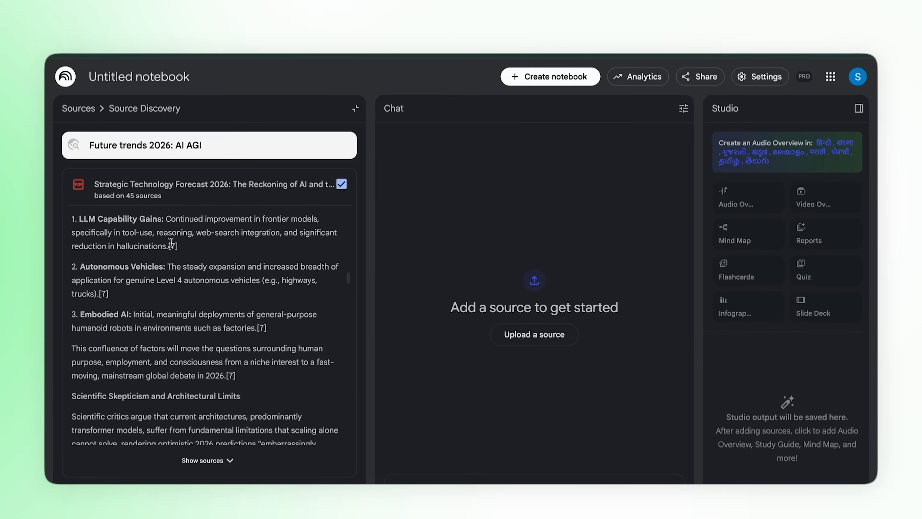
scroll("down", 3)
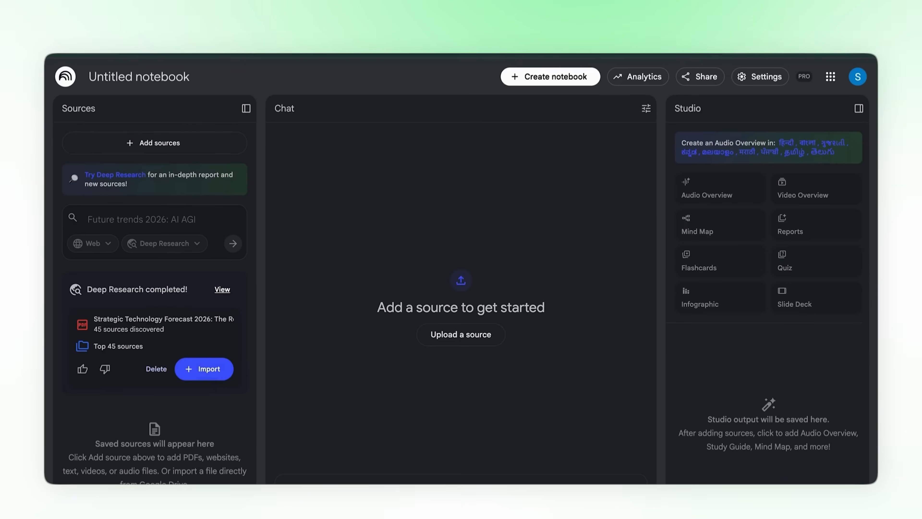
Import the research sources and generate a TEDx-style, Steve Jobs and Apple inspired minimalist storytelling slide deck
left_click(204, 369)
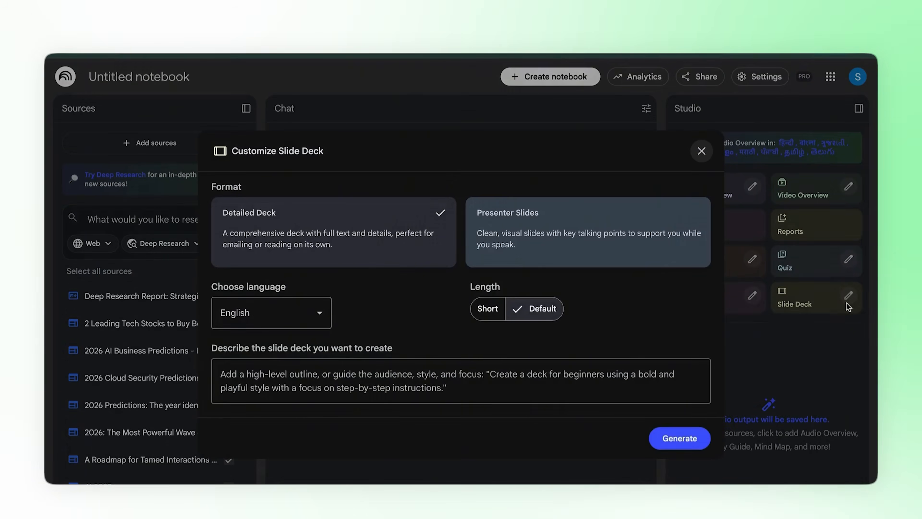
type("A Tedx style PPT inspir")
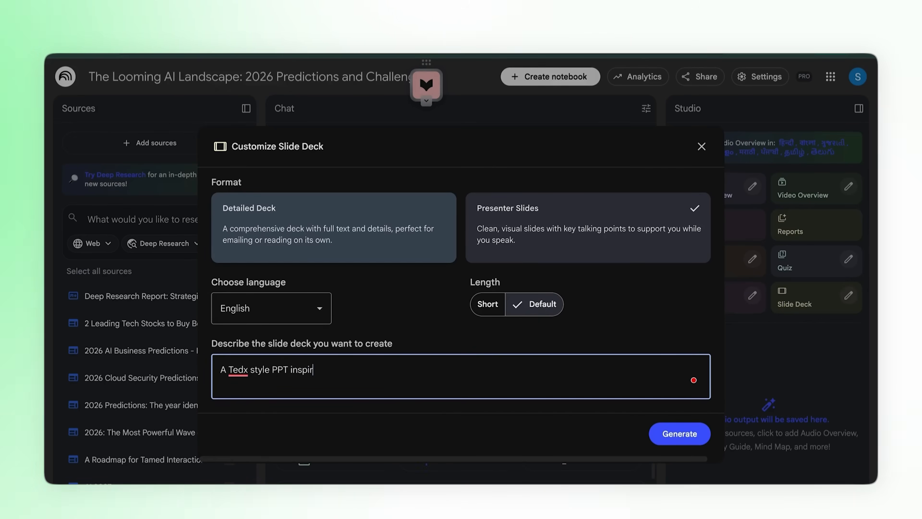
type(", storytelling first inspired by Apple. Super minimalistic design easy to follow.")
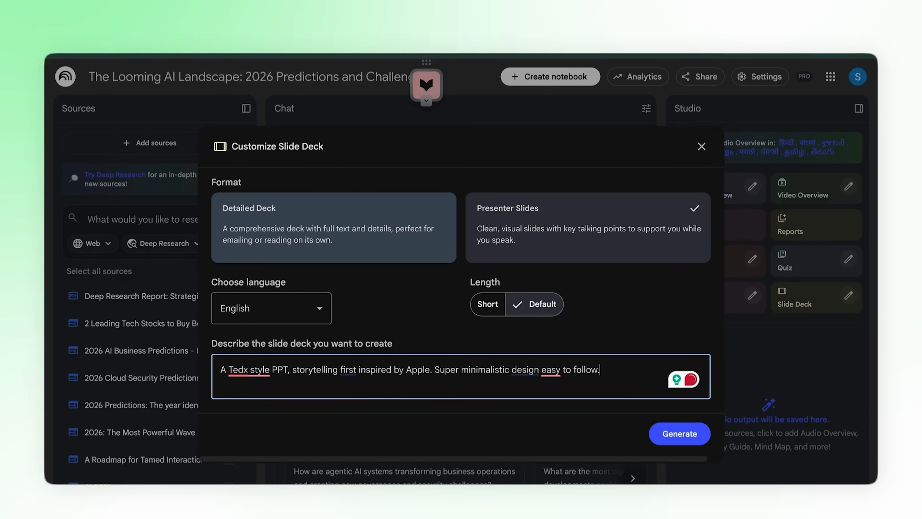
type("Steve Jobs &")
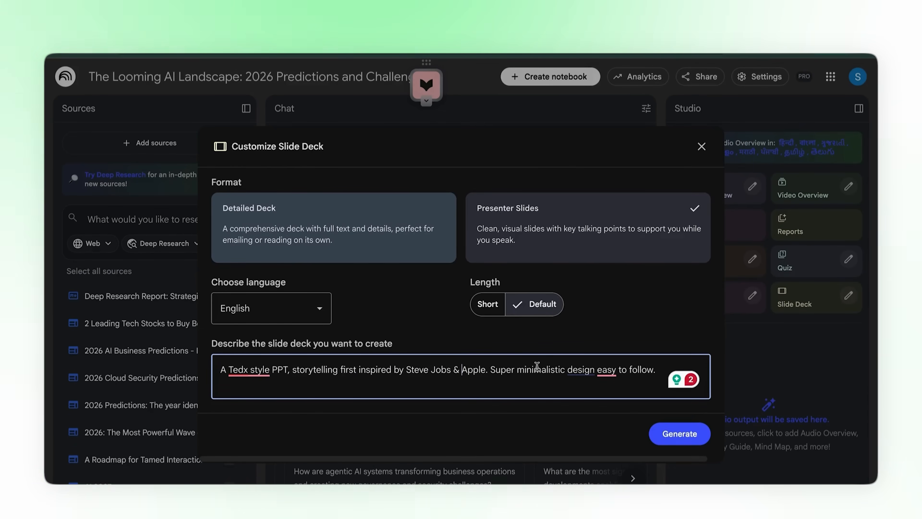
left_click(701, 145)
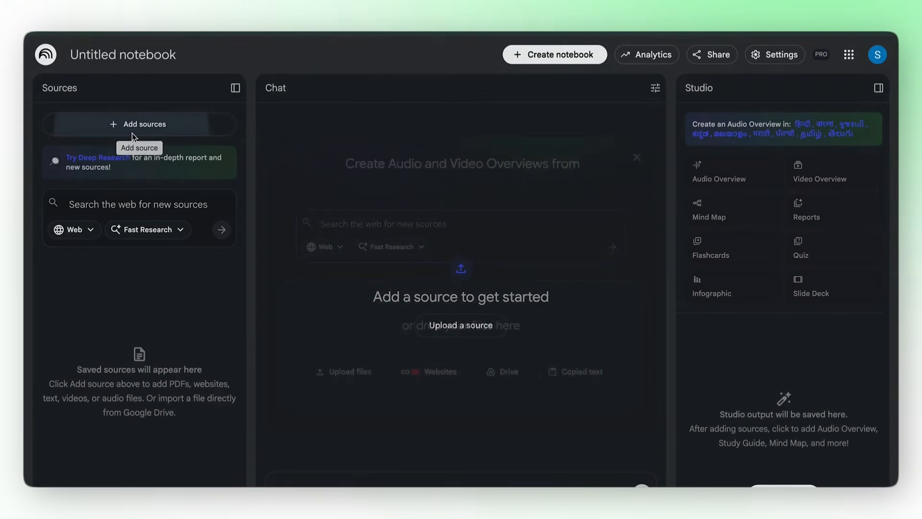
Generate a portrait infographic of the AI key takeaways and highlights in a brutal neomorphism style
left_click(711, 293)
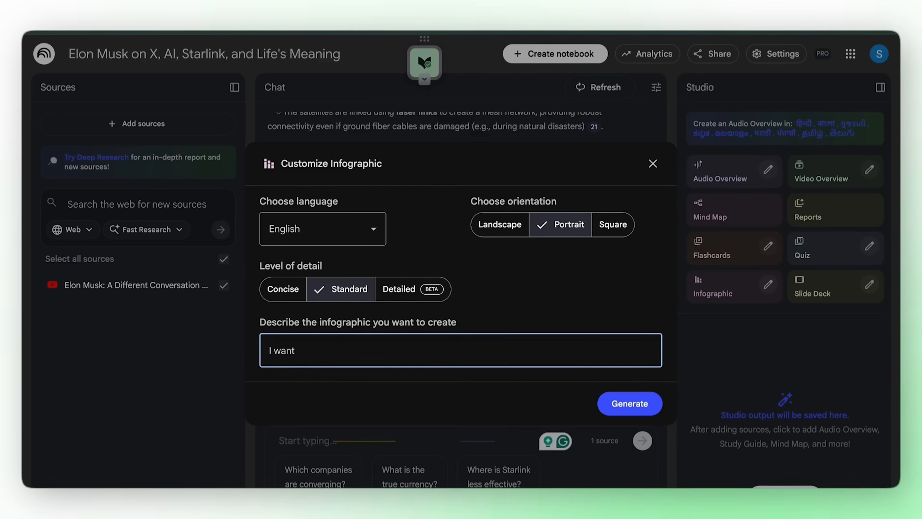
type("all the key takeaways and high")
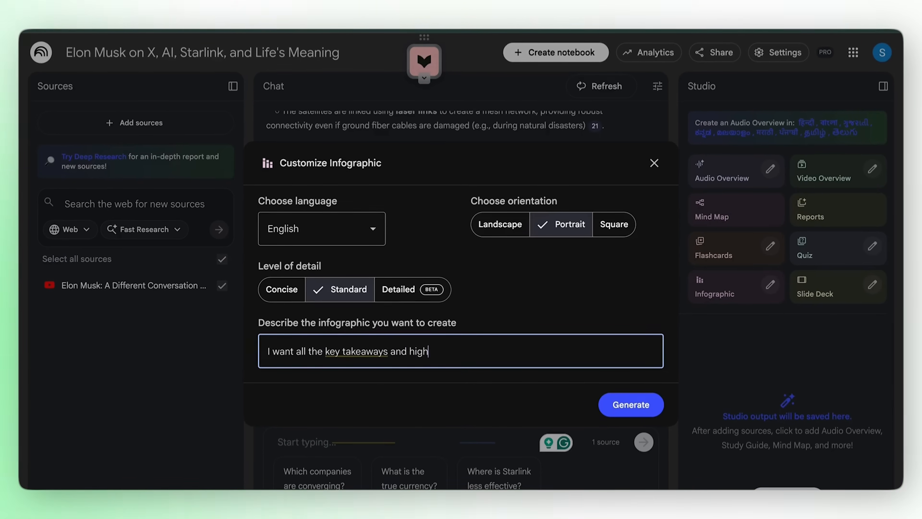
type("lights related to AI in a")
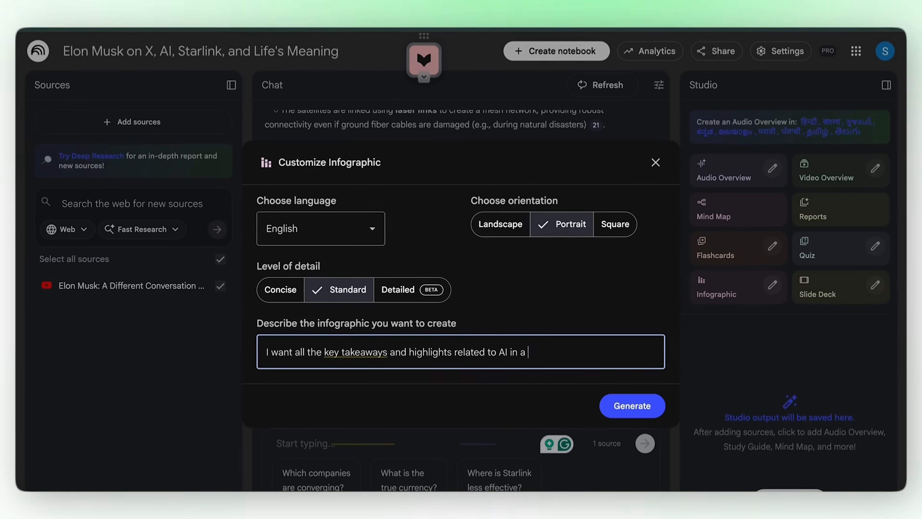
type("brutal neomorphism")
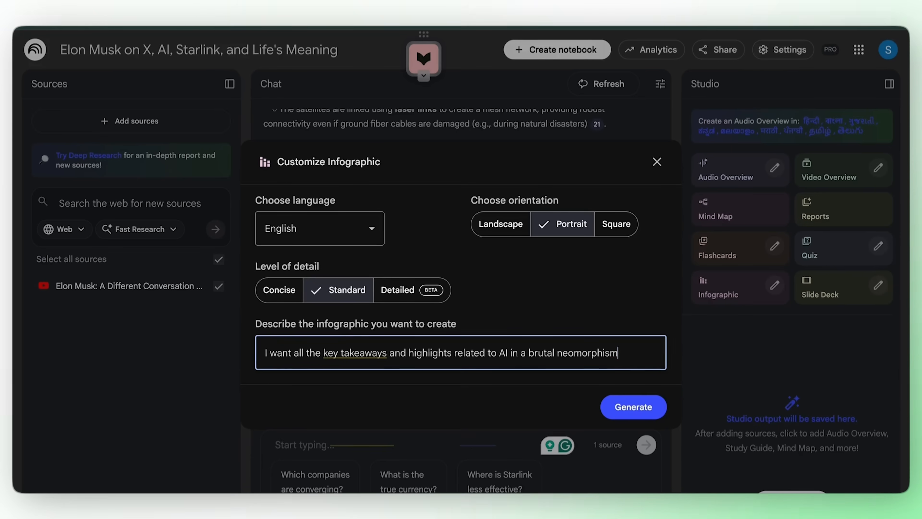
type("style")
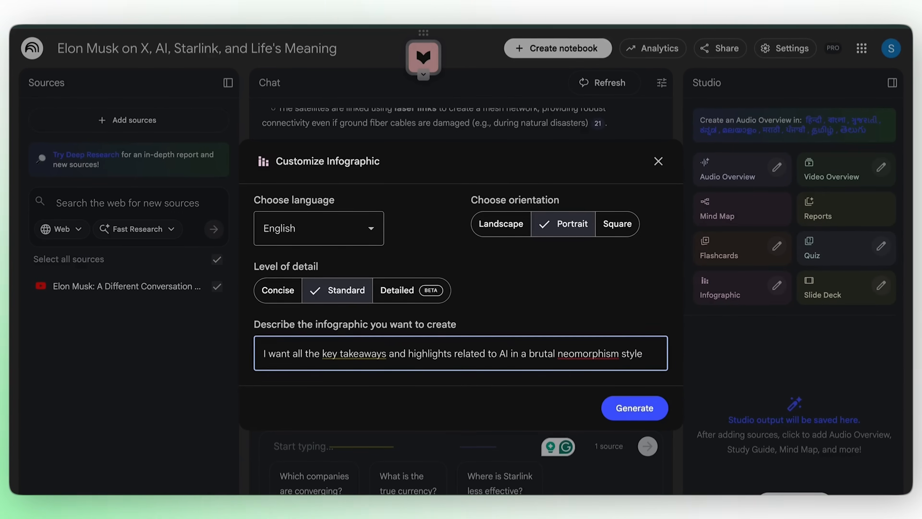
left_click(634, 407)
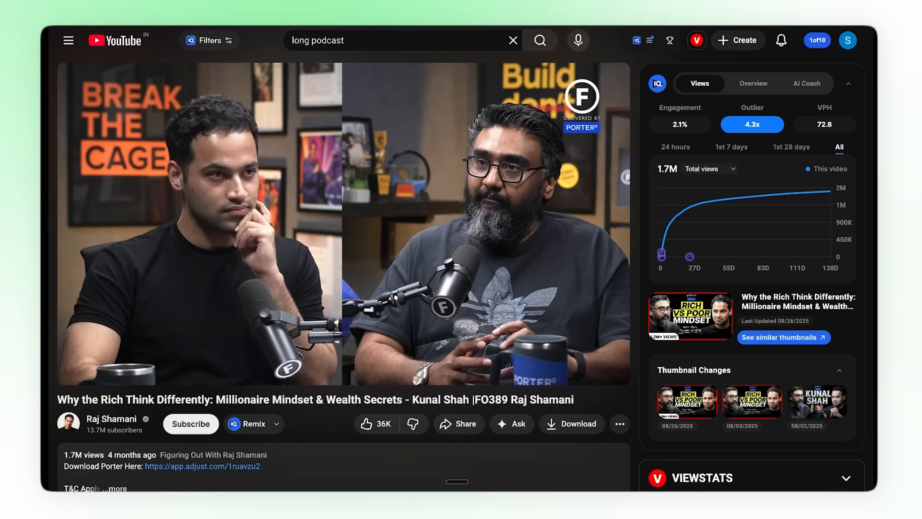
mouse_move(229, 388)
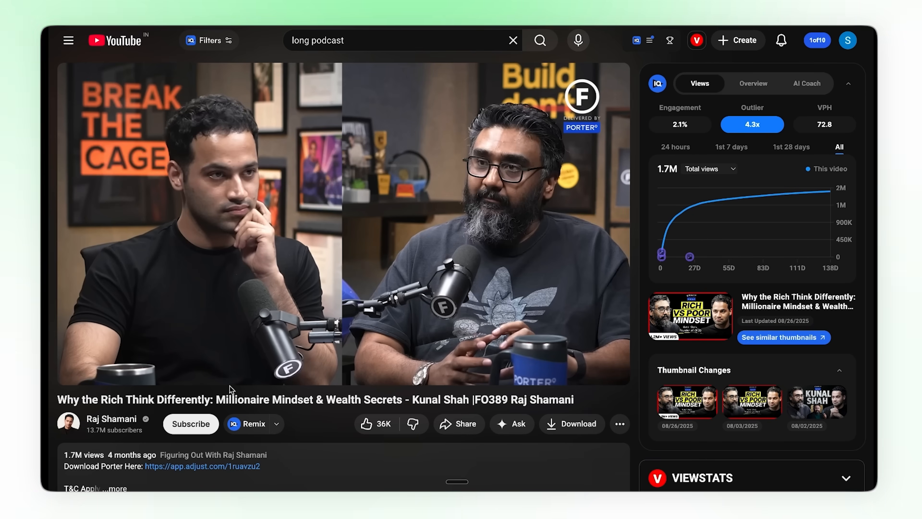
mouse_move(380, 277)
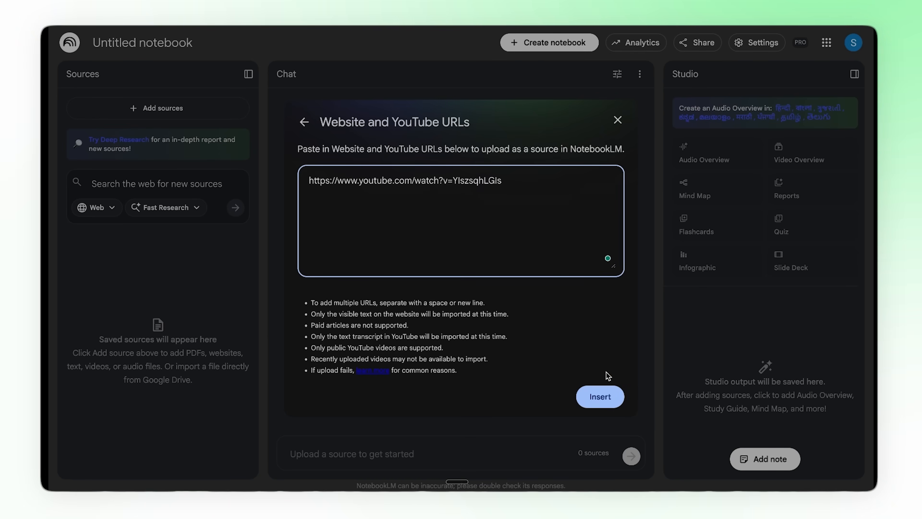
Insert the pasted YouTube millionaire-mindset podcast link as a notebook source
left_click(600, 396)
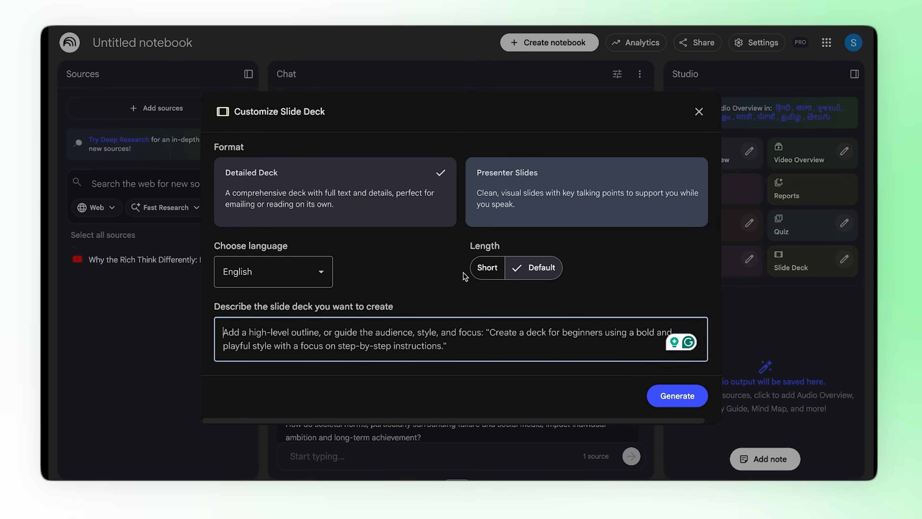
mouse_move(448, 331)
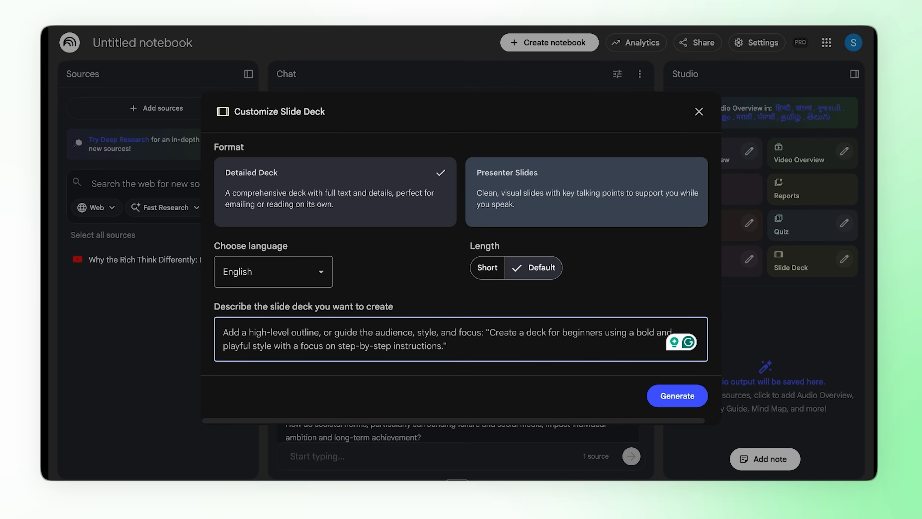
Describe the podcast slide deck as '3d pixel voxel style.'
type("3d pixel")
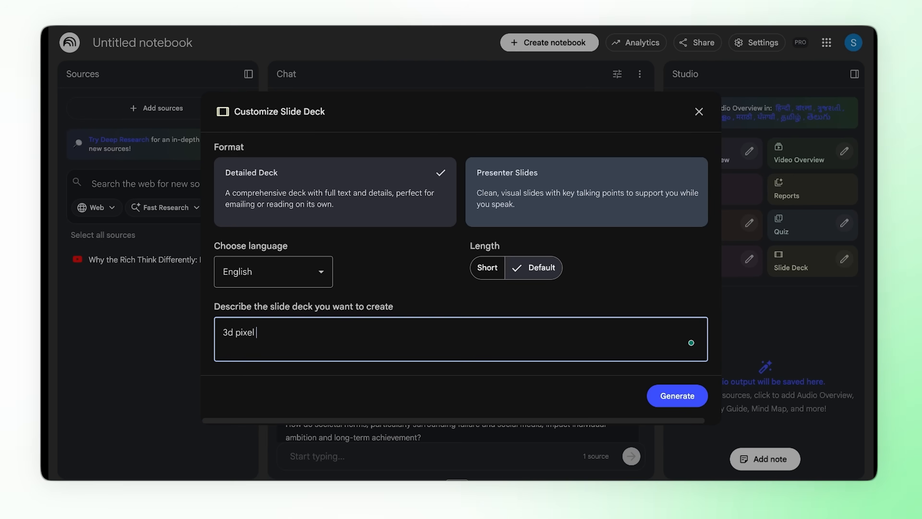
type("voxel style.")
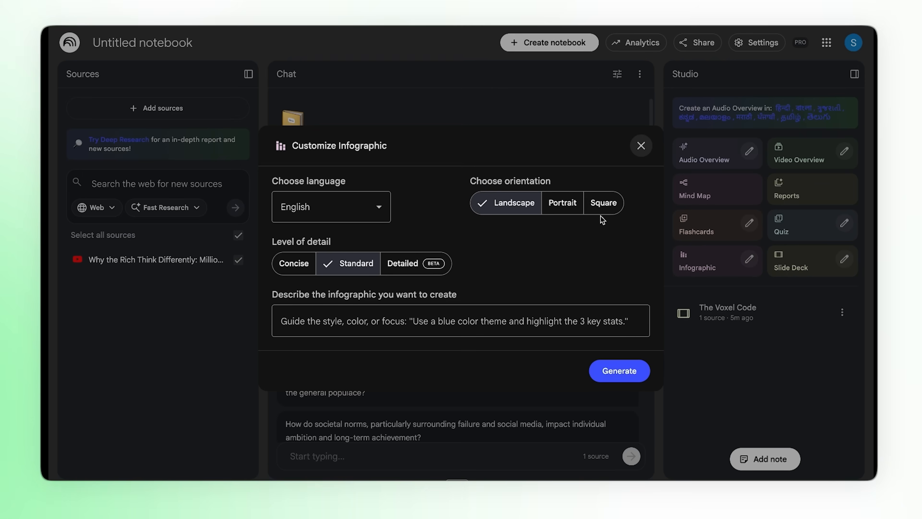
mouse_move(362, 274)
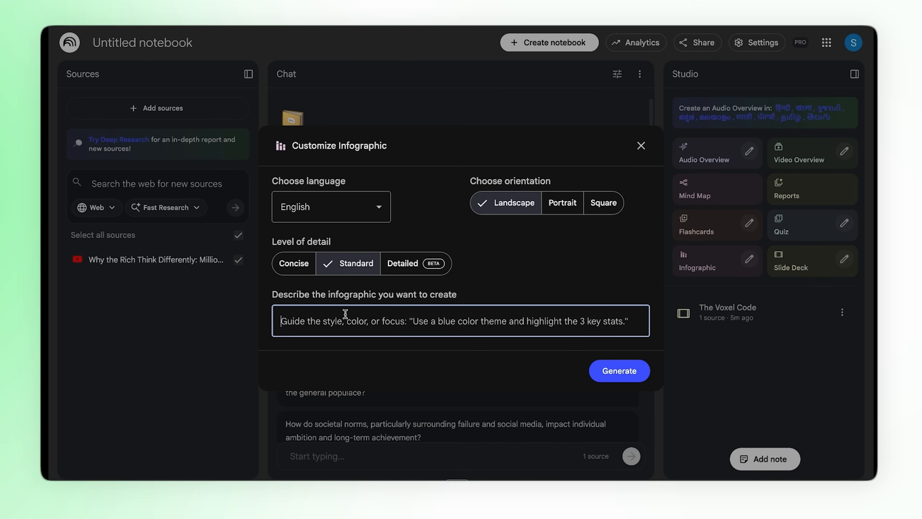
Generate a landscape infographic from the podcast described as 'Ghibli style.'
type("Ghoibli")
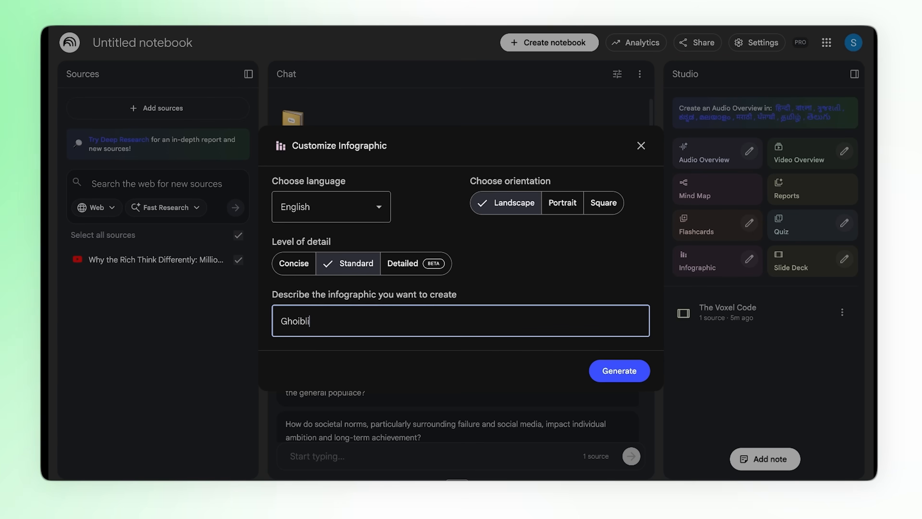
type("Ghibli sty")
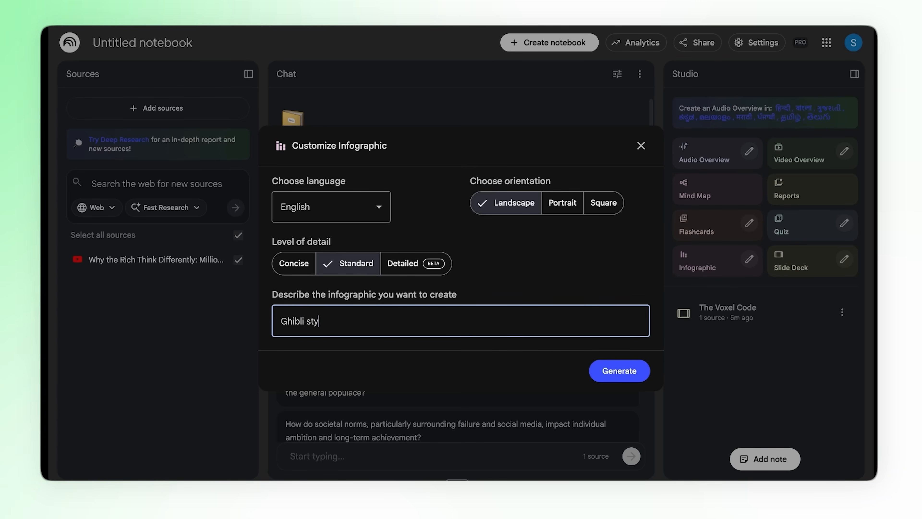
type("le m")
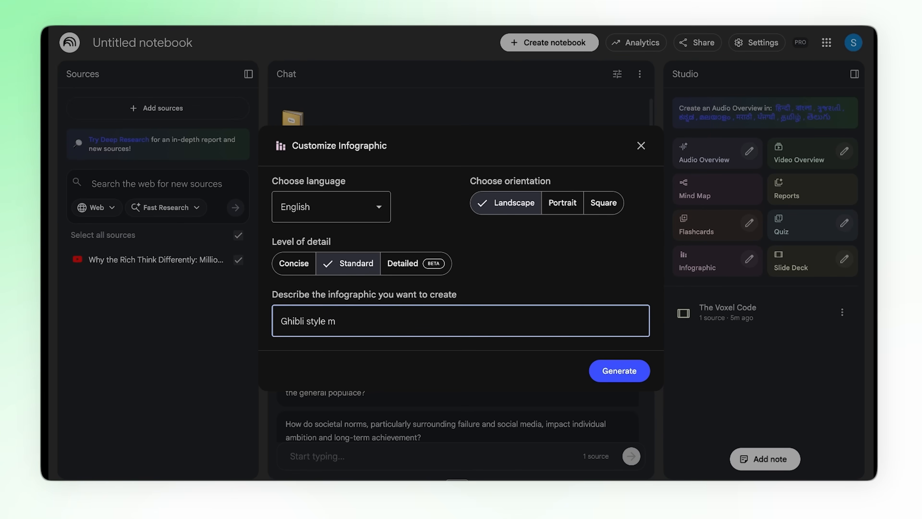
key("Backspace")
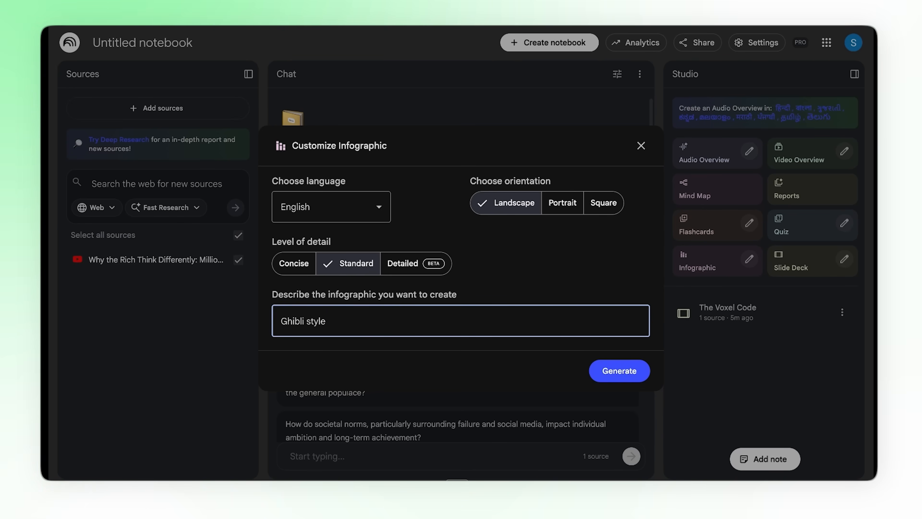
type(".")
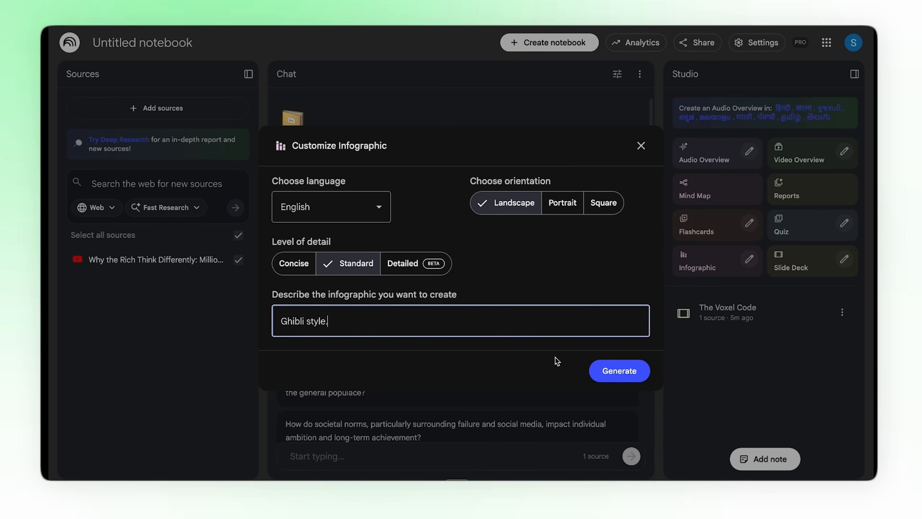
left_click(619, 370)
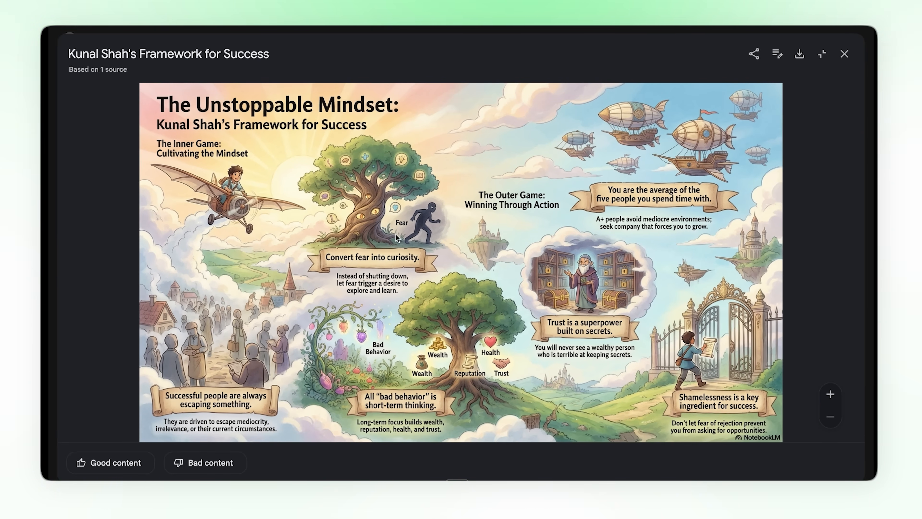
mouse_move(470, 346)
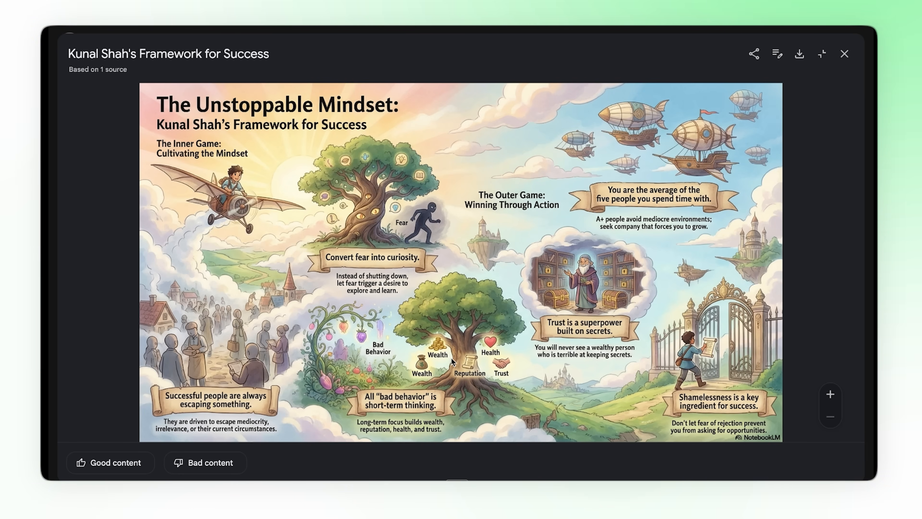
Close the reviewed Ghibli-style Kunal Shah infographic and return to the notebook
left_click(844, 54)
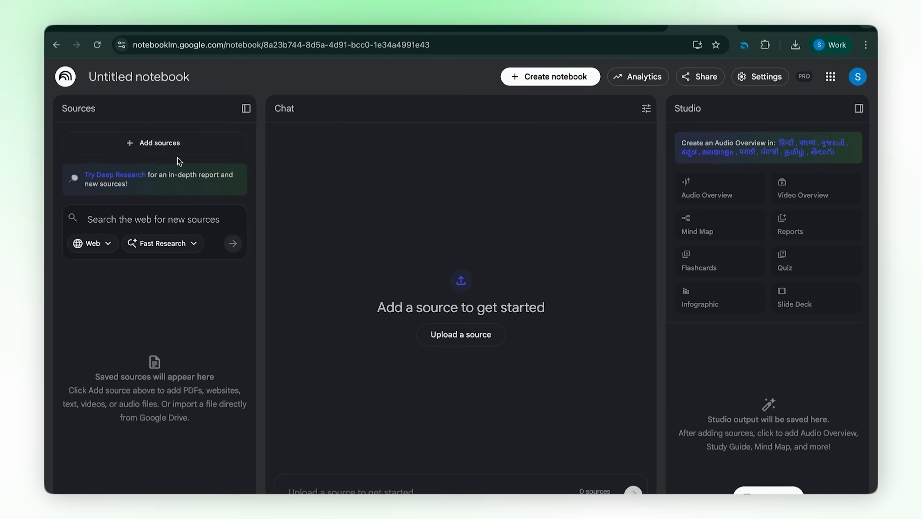
Add the course PDF and YouTube video as sources, save the chat settings, and start a mind map
left_click(460, 334)
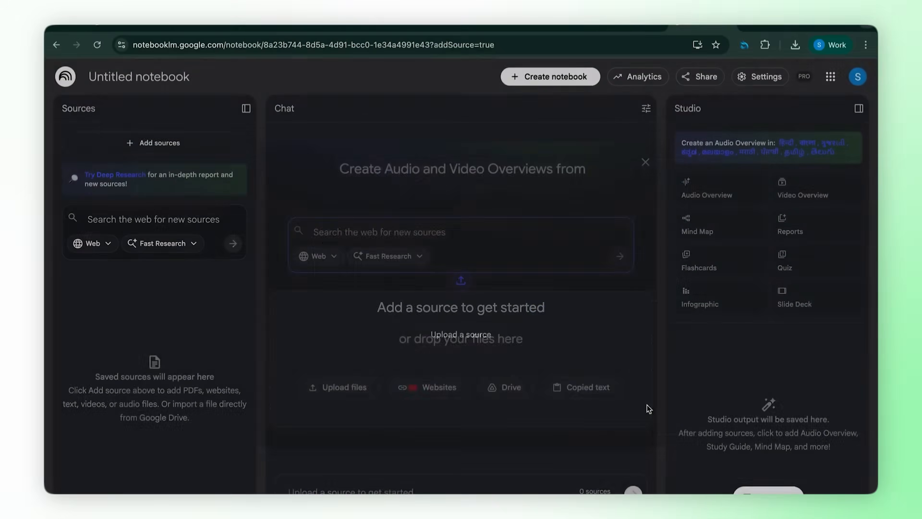
left_click(645, 162)
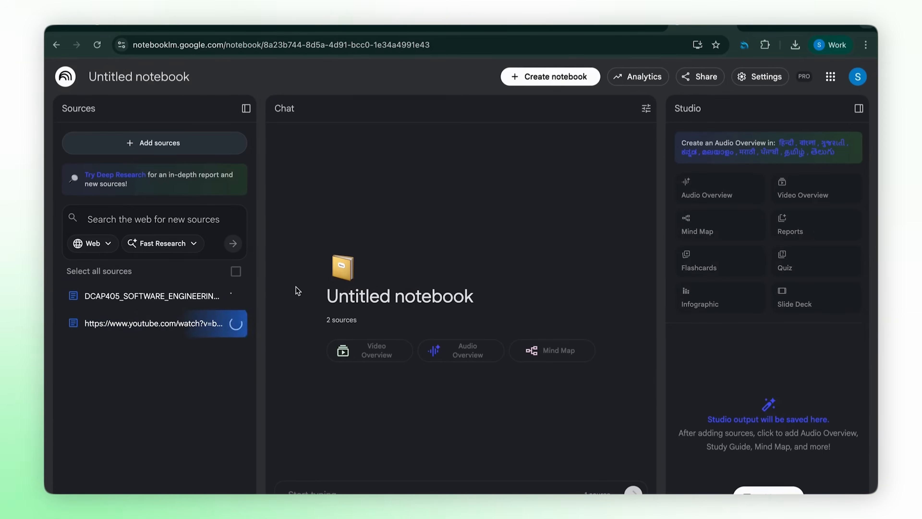
left_click(645, 108)
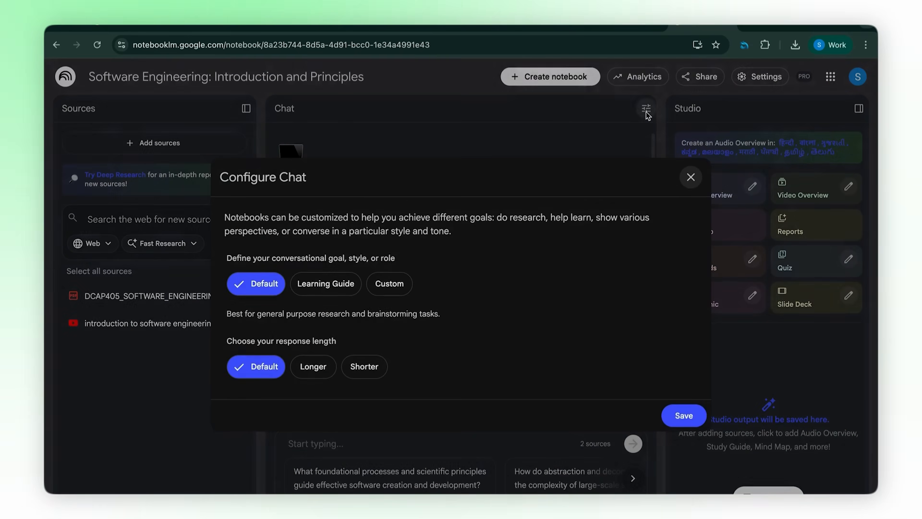
left_click(389, 283)
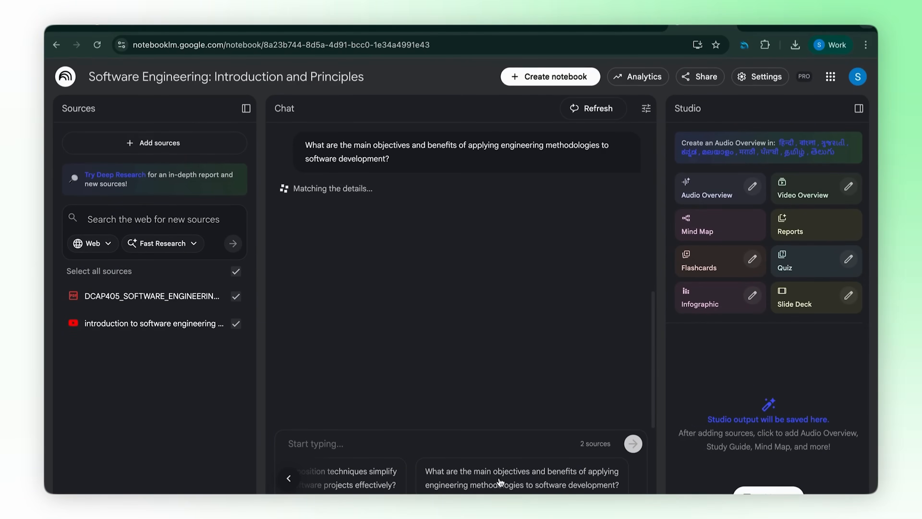
left_click(697, 223)
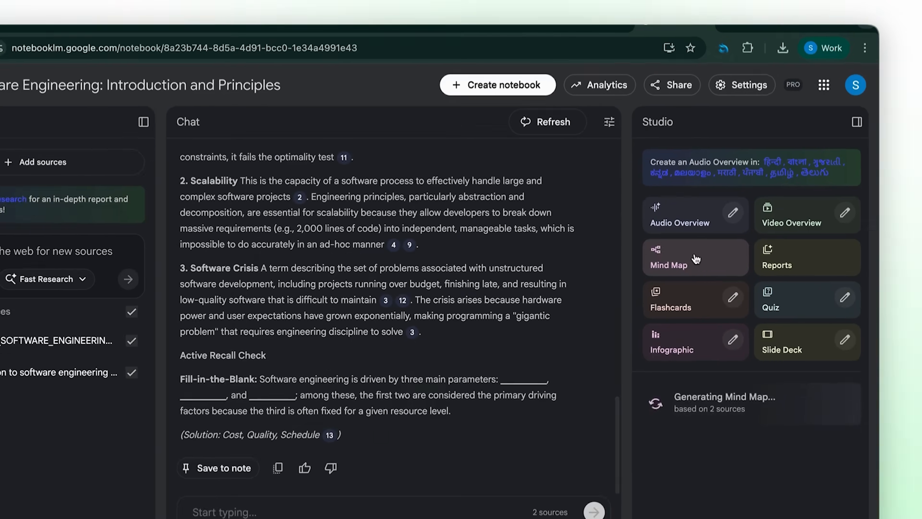
Review the mind map, generate flashcards and the 15-question quiz, and answer the first quiz questions
left_click(695, 257)
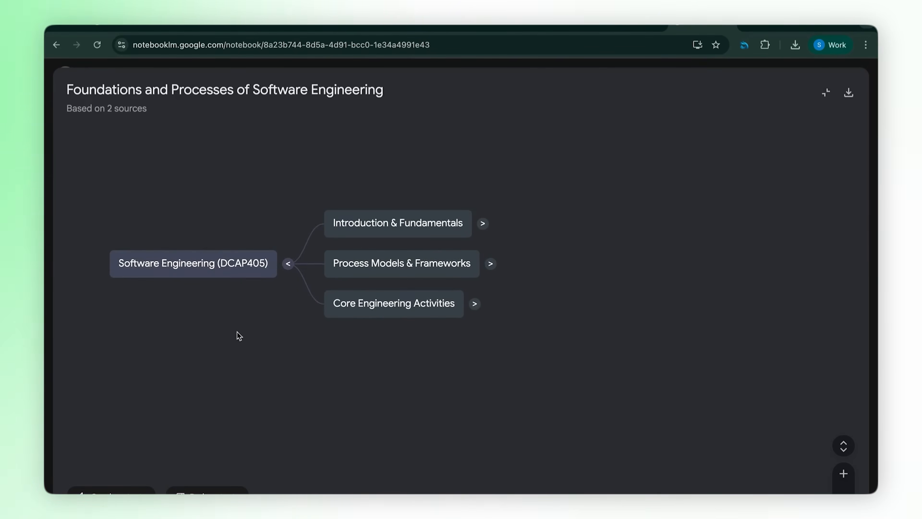
left_click(482, 222)
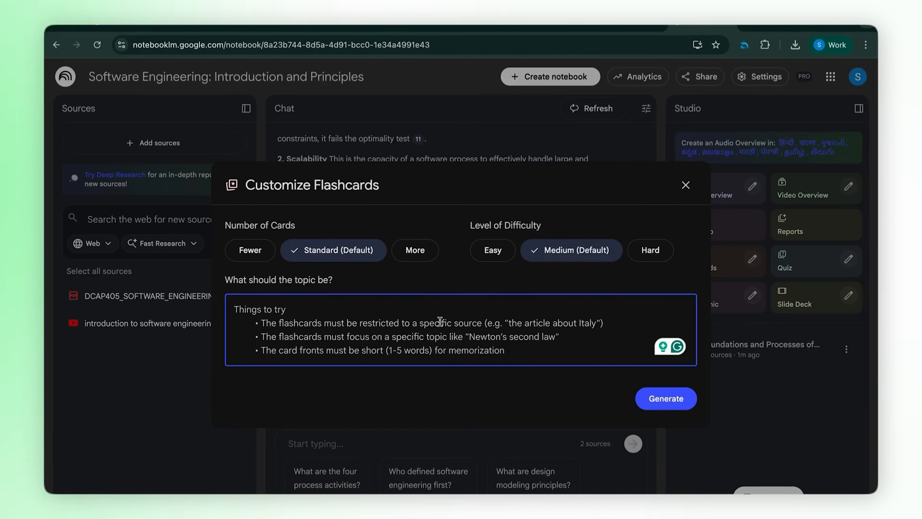
left_click(665, 398)
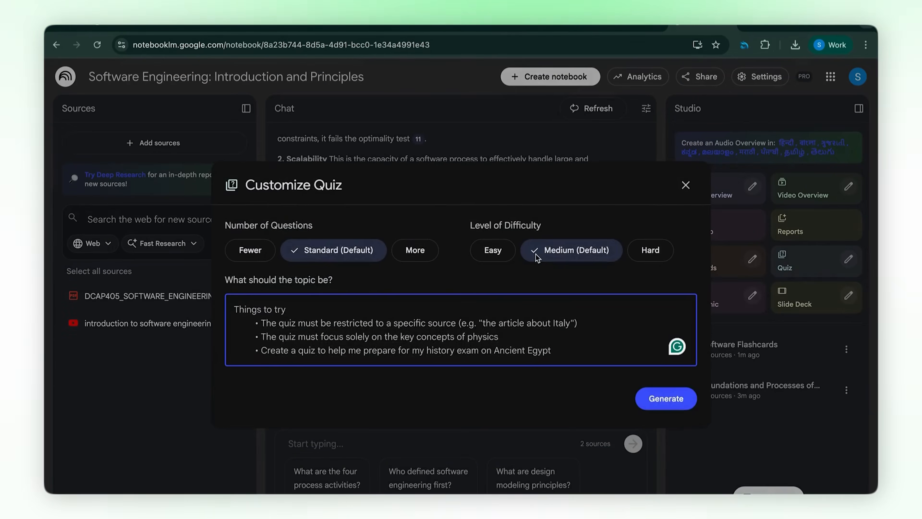
left_click(665, 398)
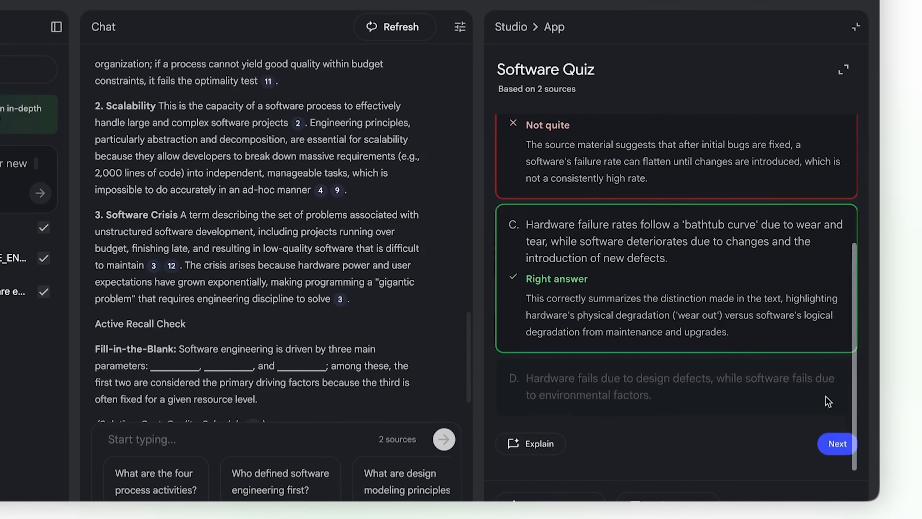
left_click(835, 443)
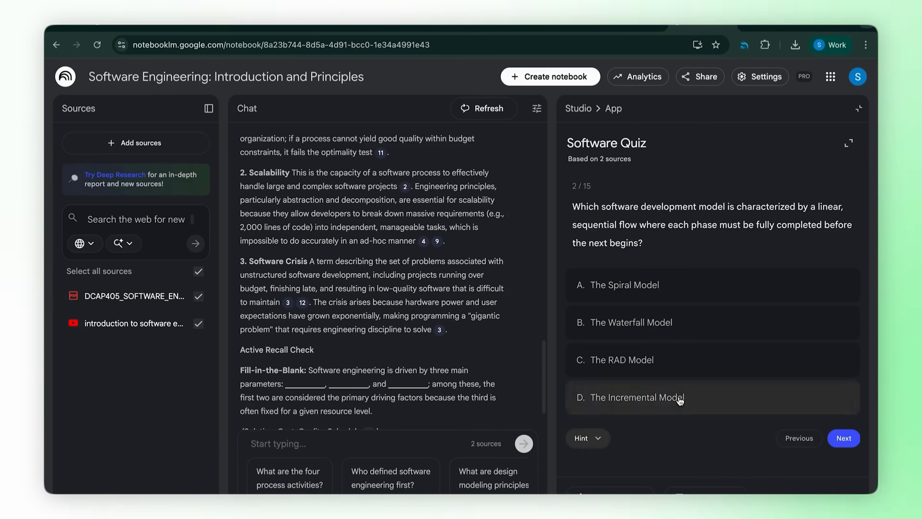
left_click(550, 76)
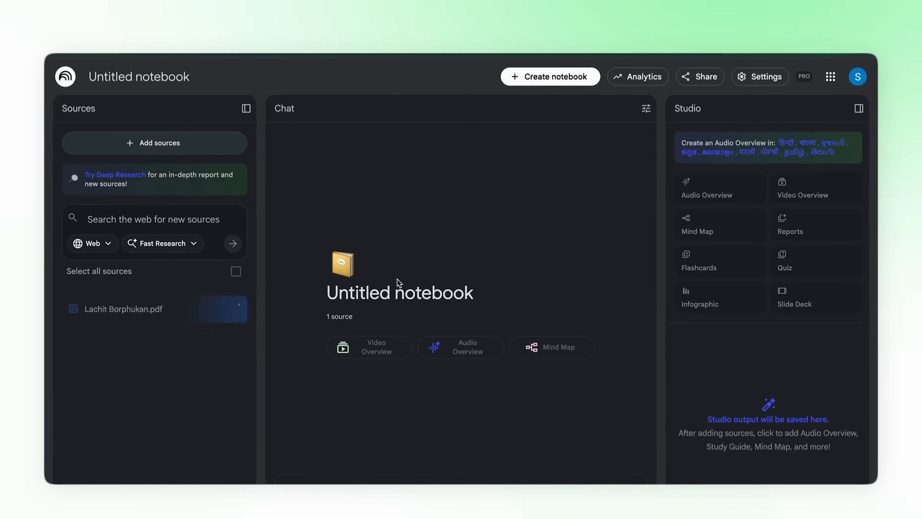
Generate a Heritage video overview focused on a heroic documentary voiceover inspired by Johnny Harris and Nitish Rajput
left_click(236, 271)
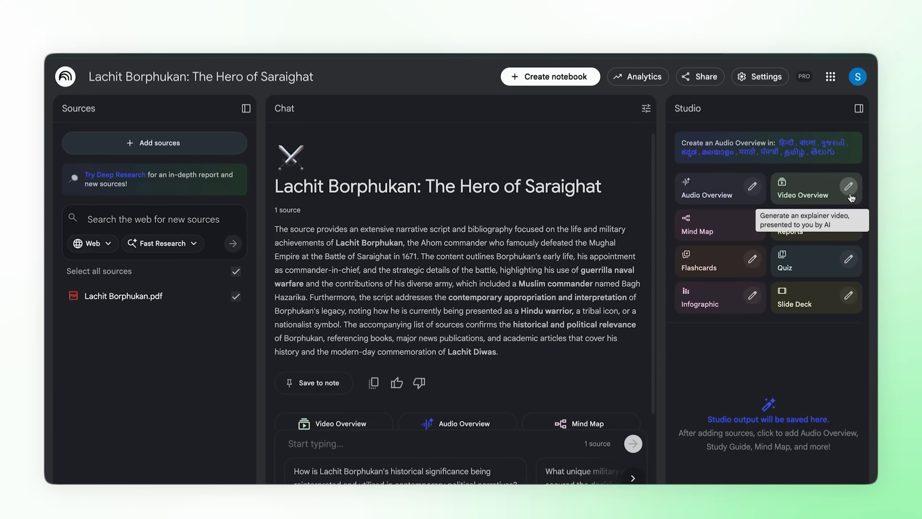
left_click(848, 187)
type("Explain in depth wit")
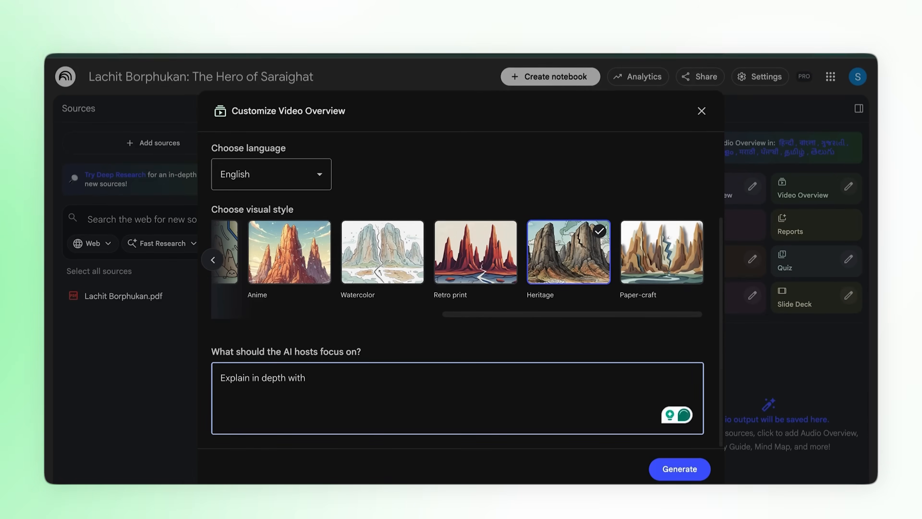
type("heroic voicover like a historical documentary inspir")
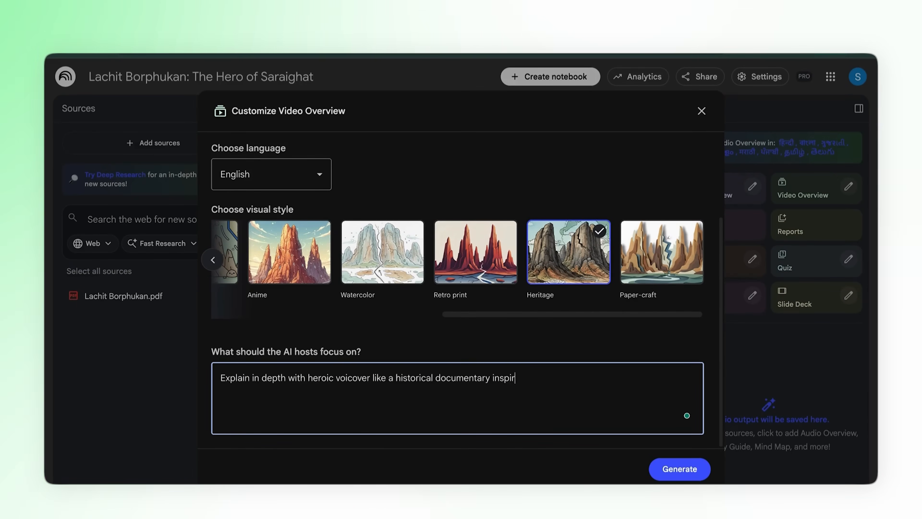
type("ed from Johnny Harris, Nitish rajpute.")
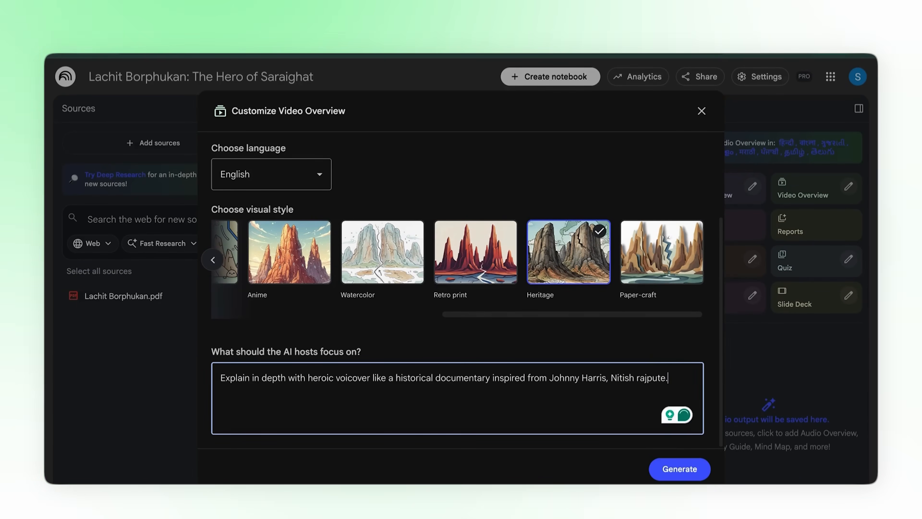
left_click(679, 469)
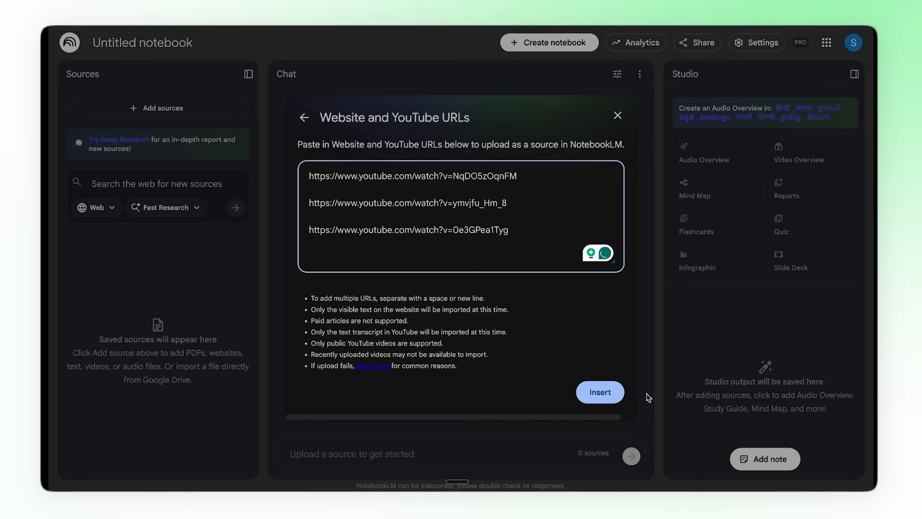
Import the three YouTube links, request a complete 10-minute OpenAI vs Google script, and start a web search for sources
left_click(599, 392)
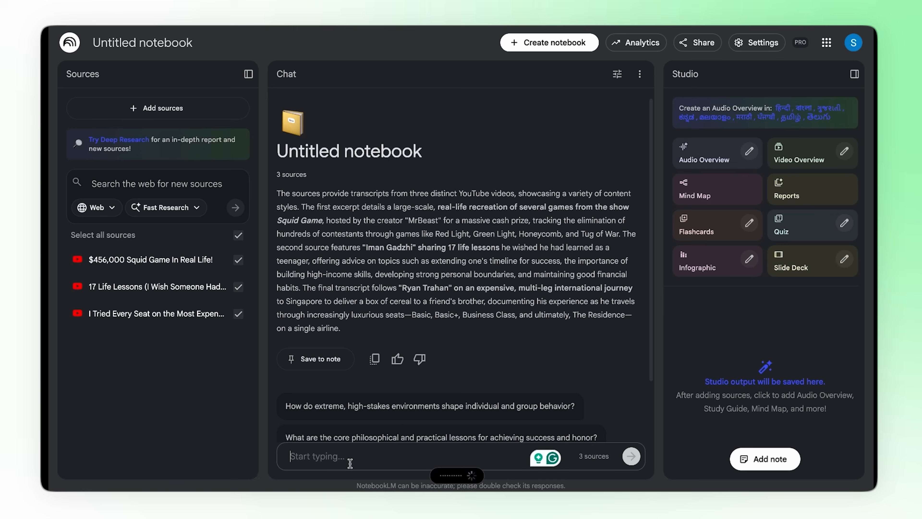
type("Now let's make a complete 10-minute video, like a detailed video on OpenAI vs Google - the AI wars. Use the explainer style like Iman Gazi, entertainment like Rahan Trahan, and retention visual editing like MrBeast. Give me a complete script.")
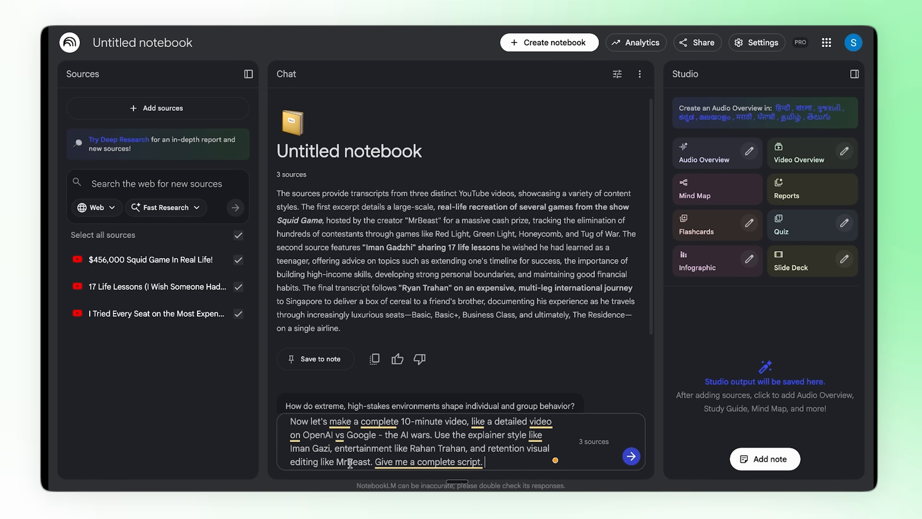
left_click(630, 456)
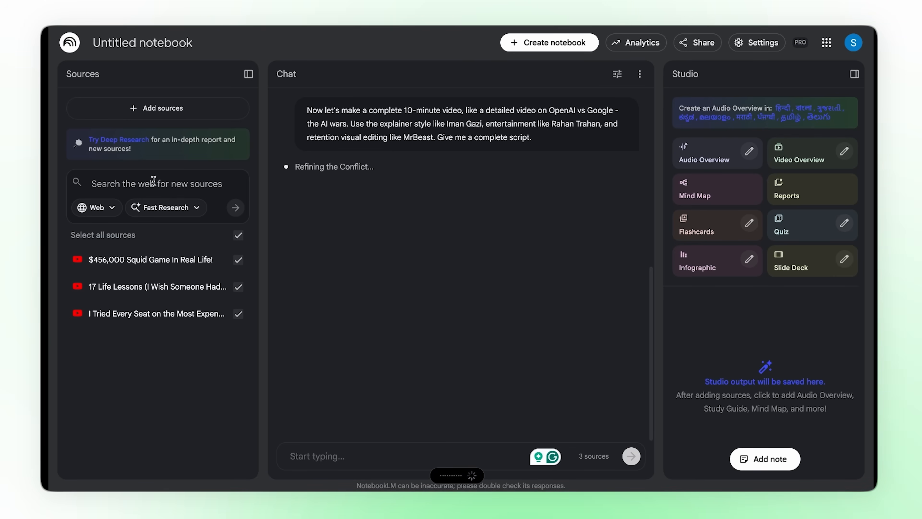
left_click(235, 207)
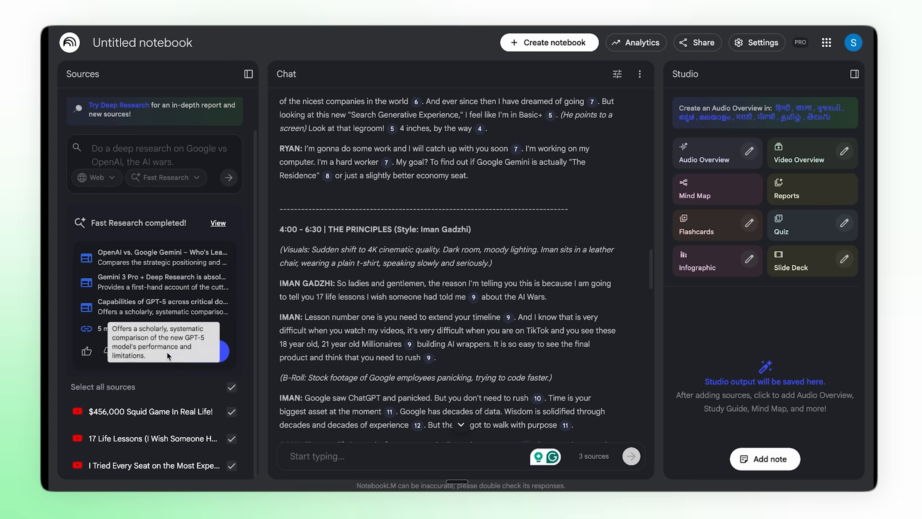
Import the Google vs OpenAI web results as sources and read through the tabular visual-notes-and-dialogue script
left_click(228, 181)
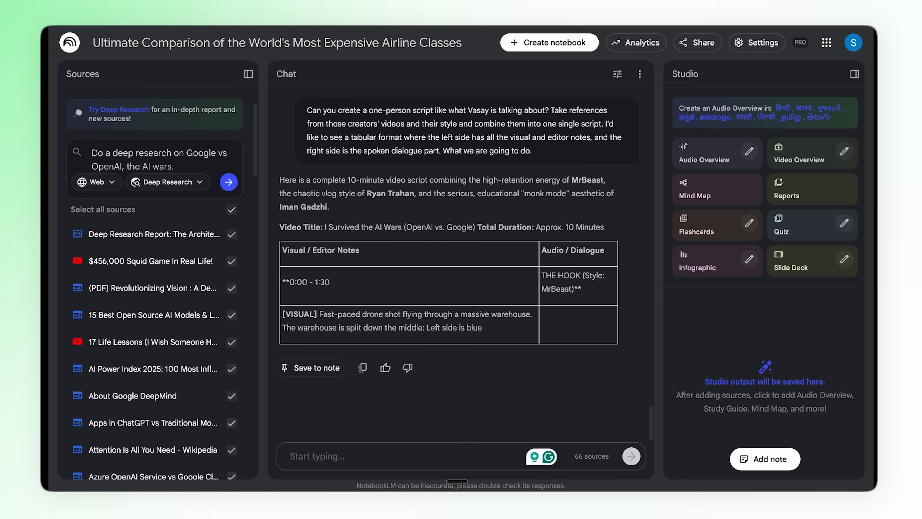
scroll("down", 3)
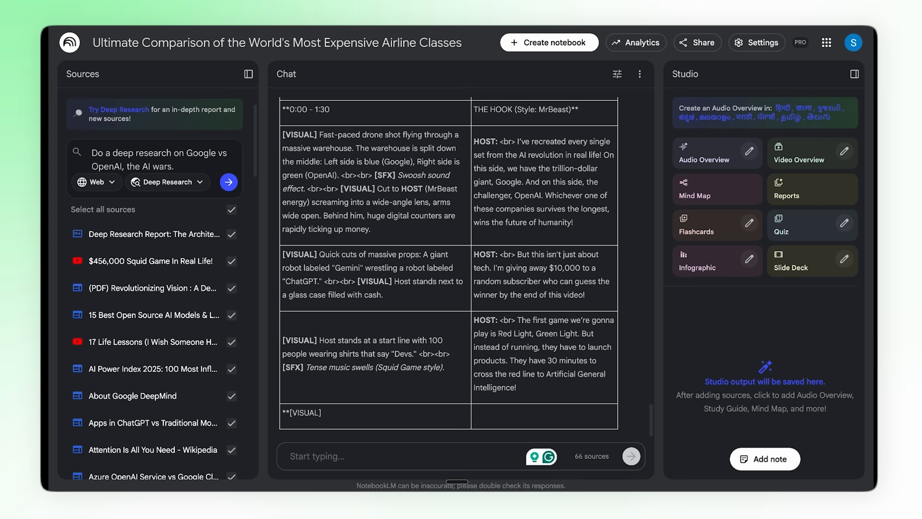
scroll("down", 3)
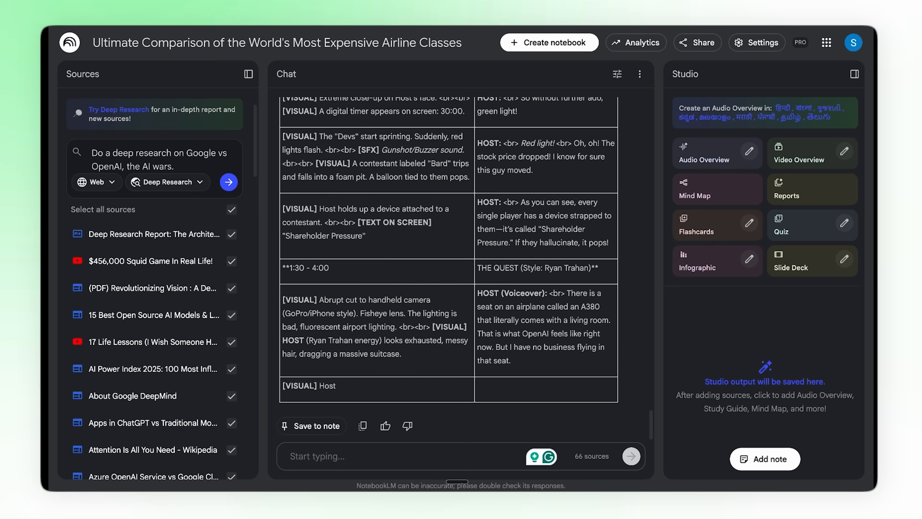
scroll("down", 3)
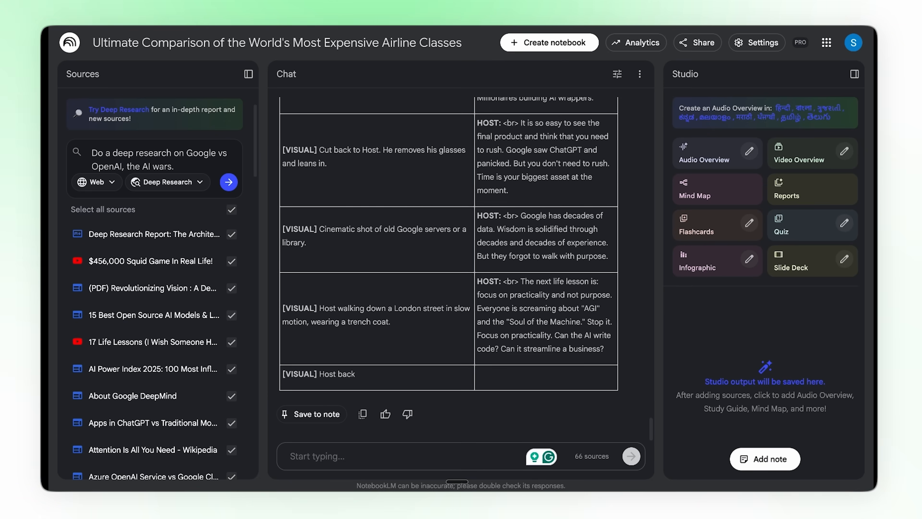
scroll("up", 3)
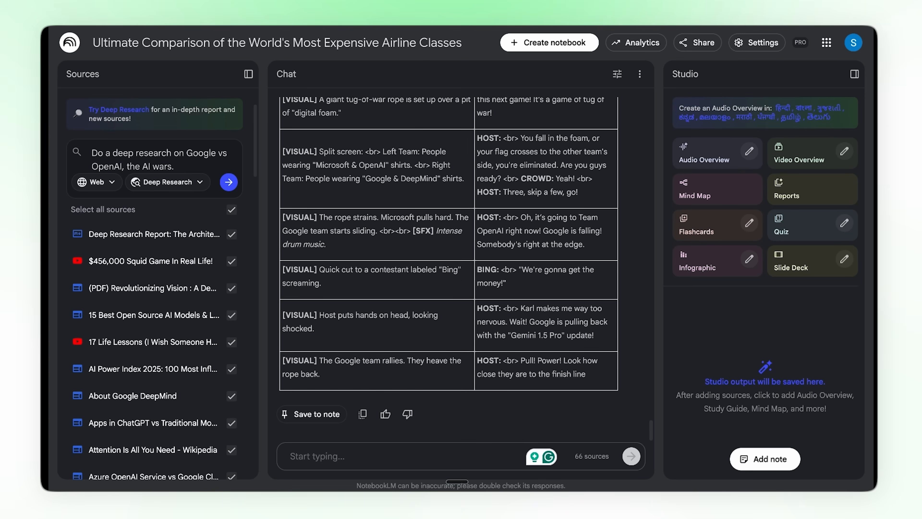
scroll("down", 3)
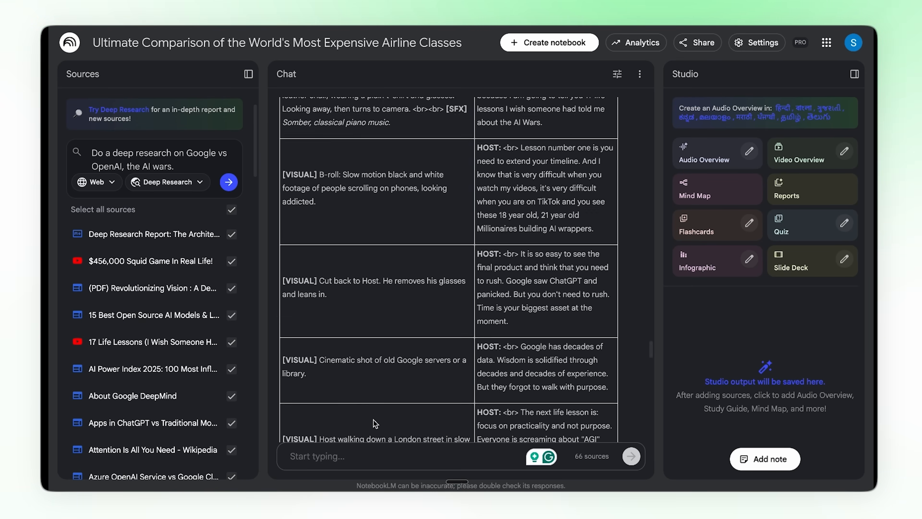
left_click(845, 151)
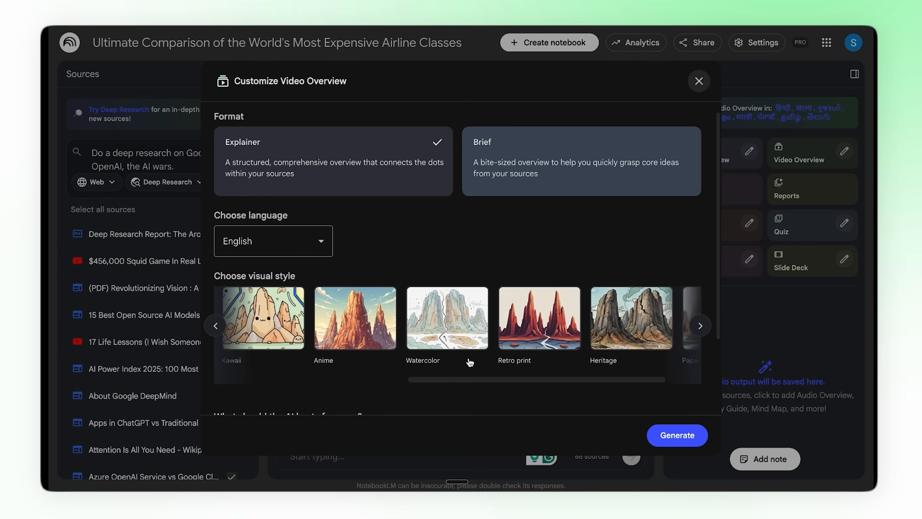
Generate an Anime-style video overview built from the final script
left_click(215, 325)
type("From the generated final script")
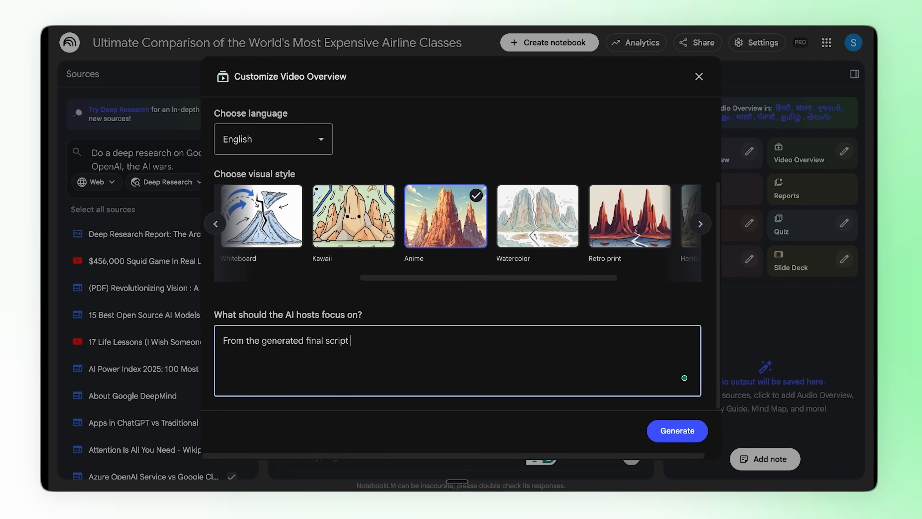
left_click(676, 430)
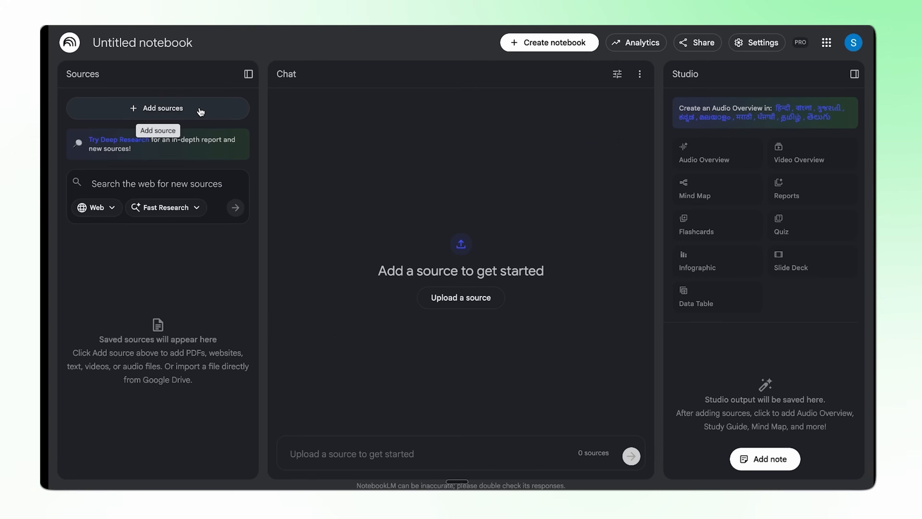
Import the ten Japan travel links and request a data table of the top attractions across the sources
left_click(158, 108)
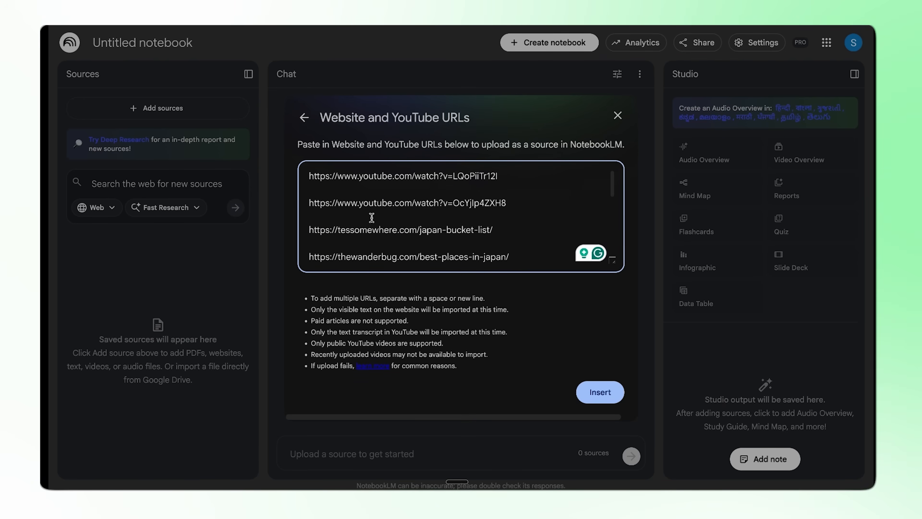
left_click(599, 393)
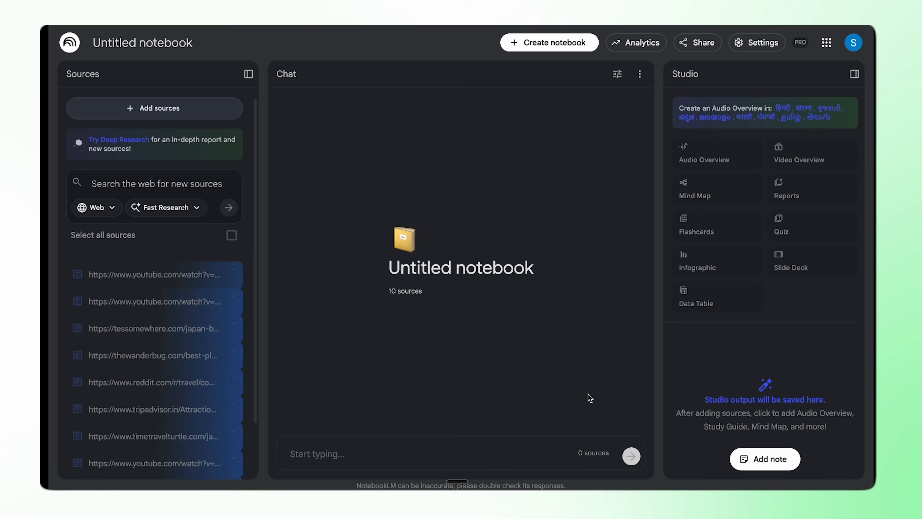
left_click(696, 297)
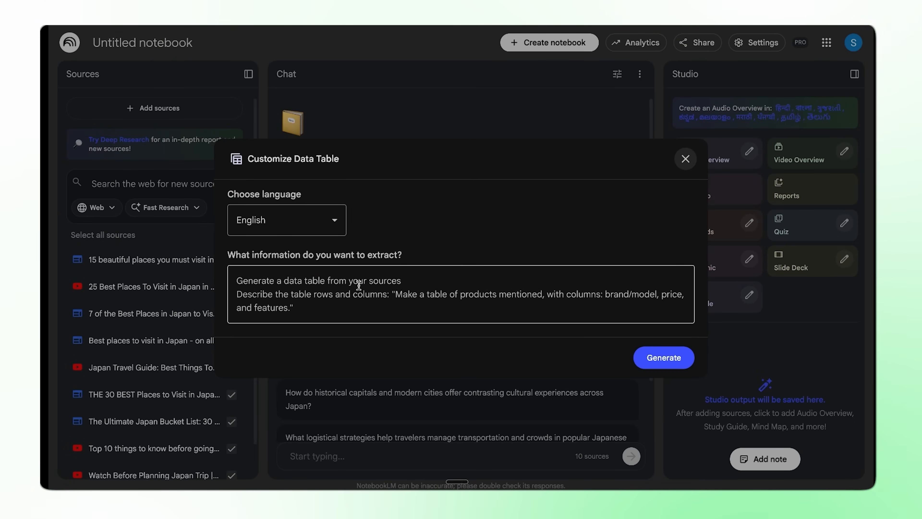
type("Create a data table of the top attractions mentioned across these sources.")
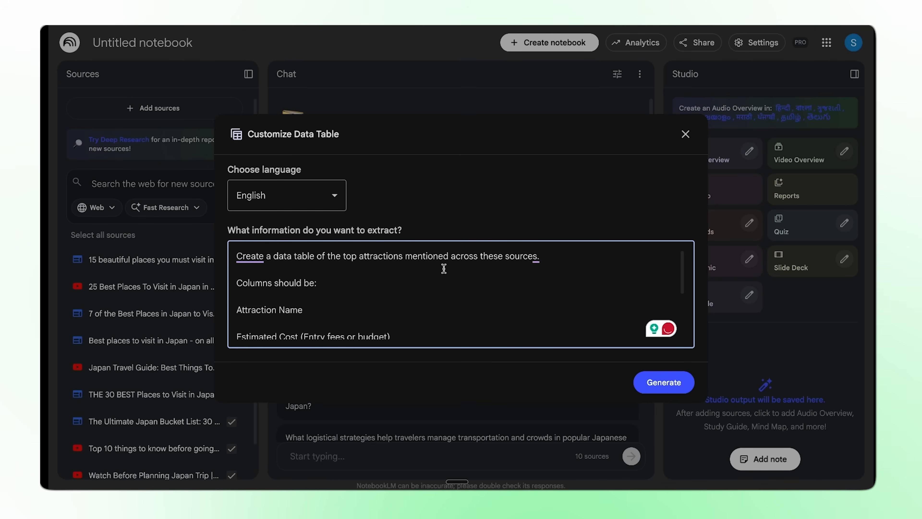
Generate the Japan attractions data table and view its cost, logistics, review and time columns
scroll("down", 3)
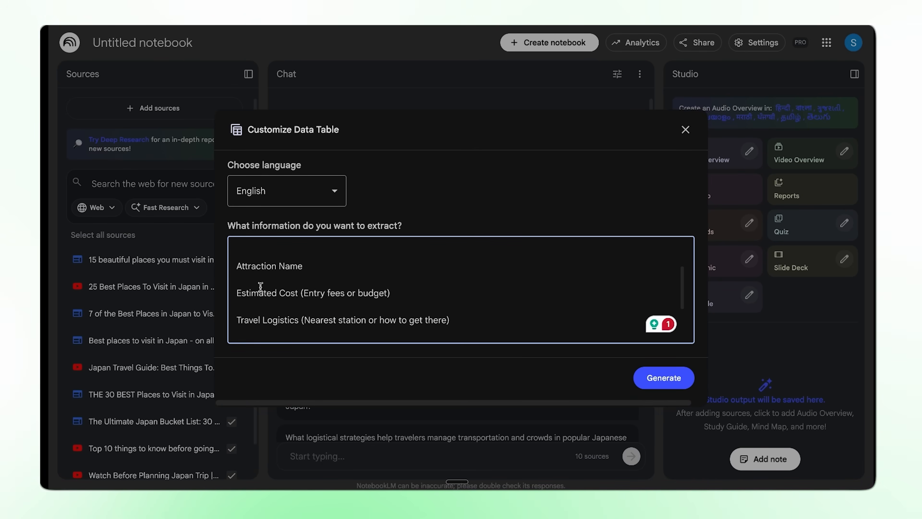
scroll("down", 3)
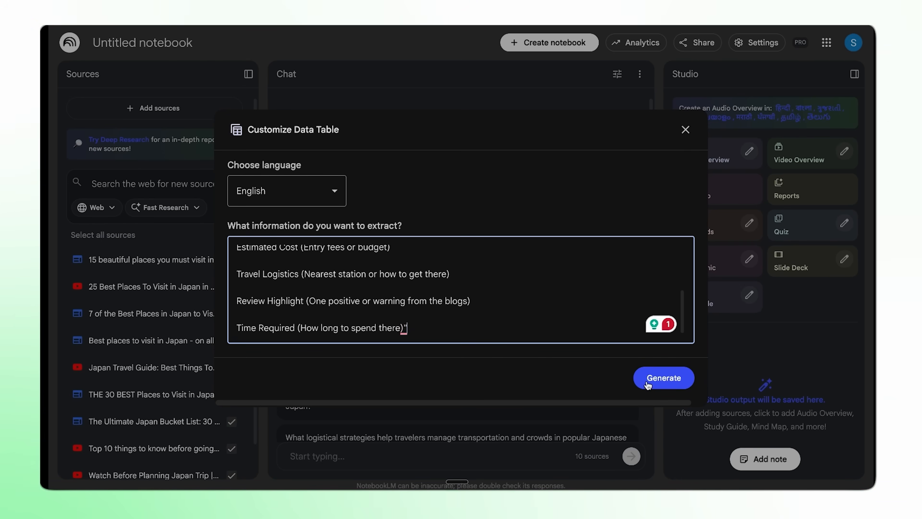
left_click(663, 377)
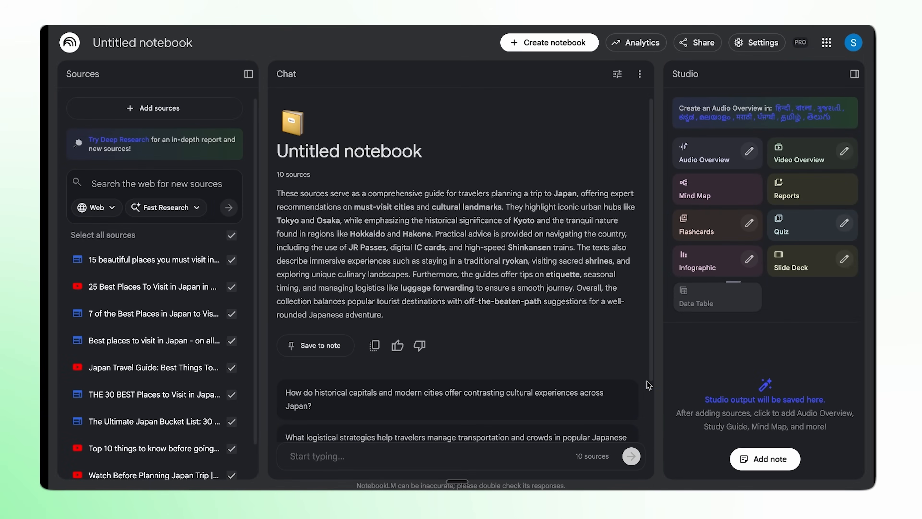
left_click(699, 296)
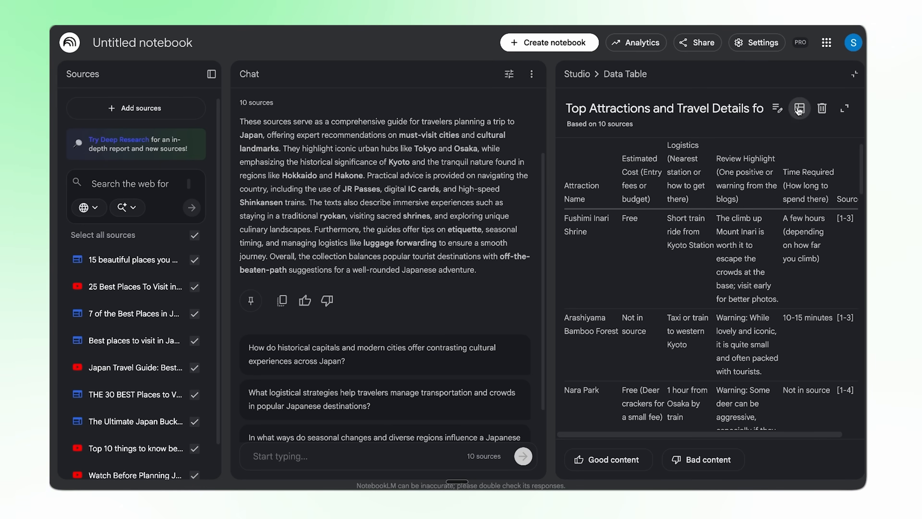
Export the table to Google Sheets and adjust the Estimated Cost, Review Highlight and Time Required columns
left_click(799, 108)
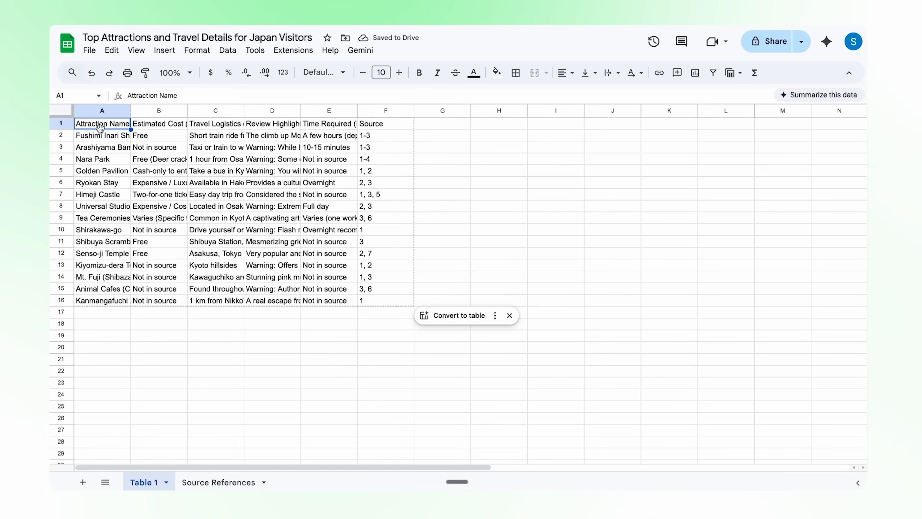
left_click(158, 124)
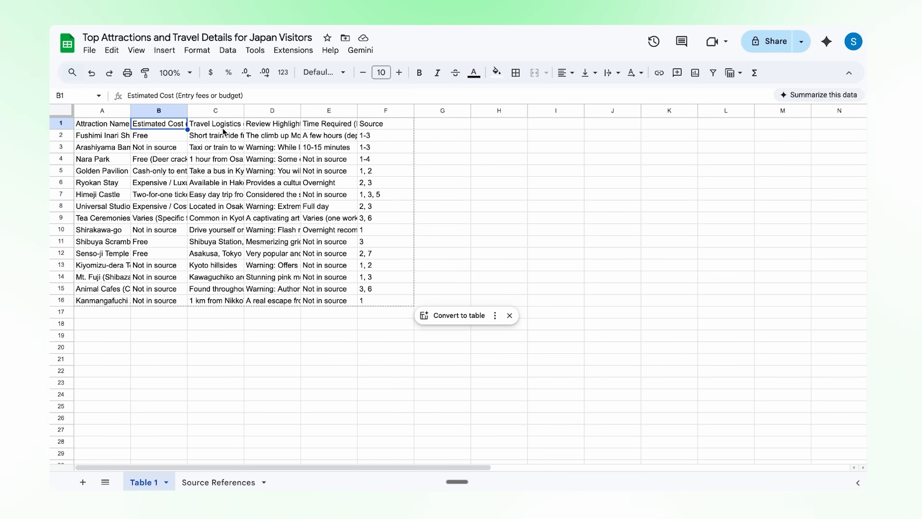
left_click(272, 123)
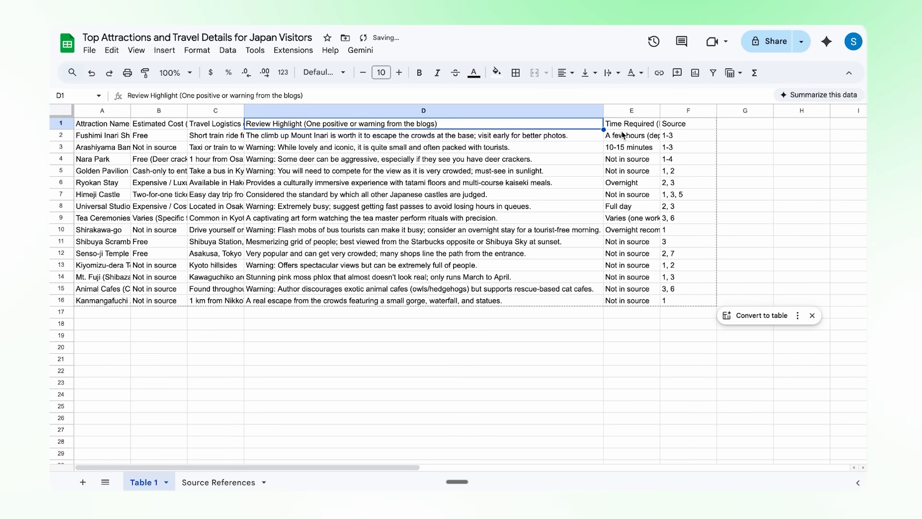
left_click(631, 123)
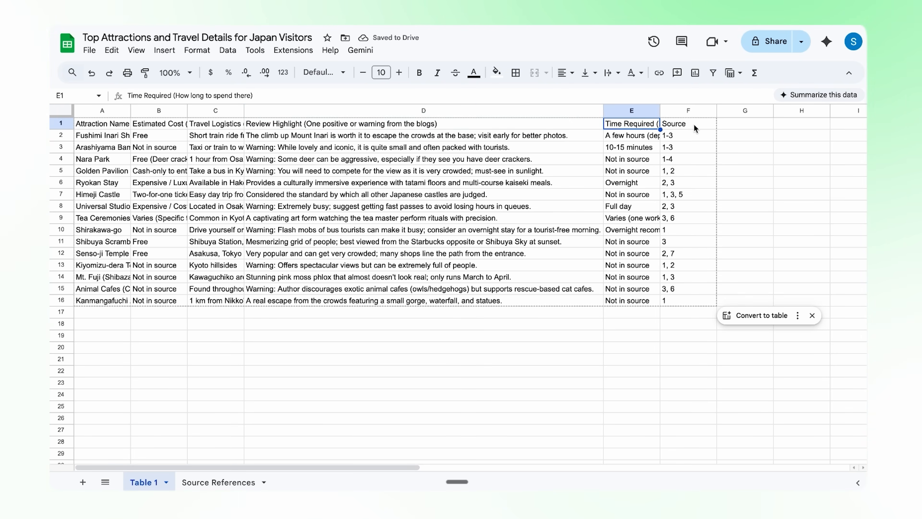
mouse_move(200, 249)
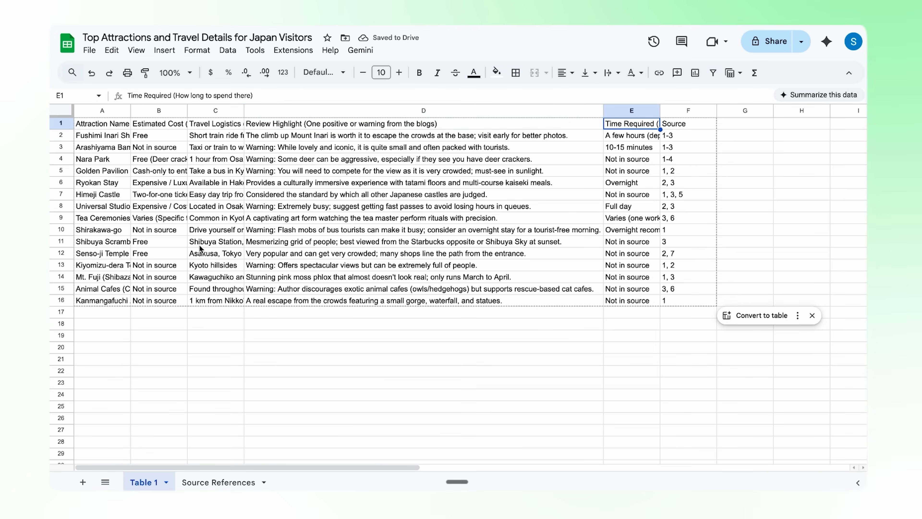
mouse_move(132, 111)
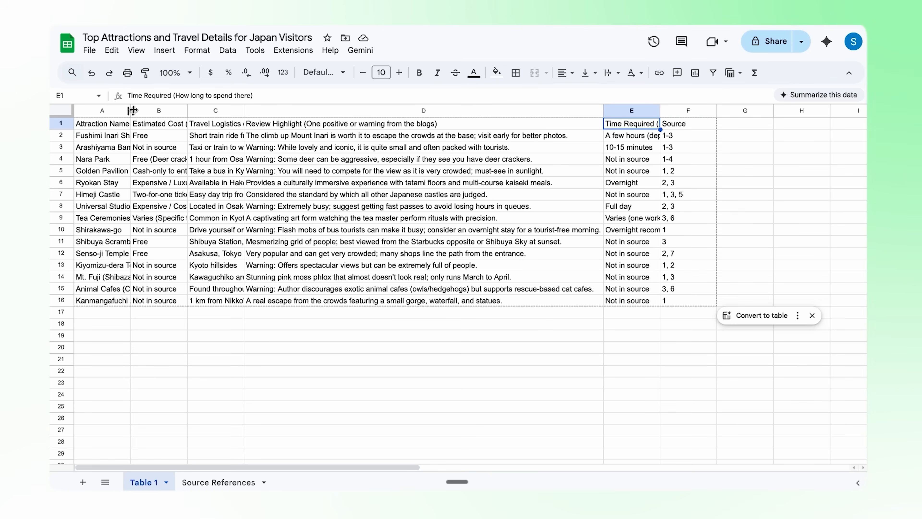
left_click_drag(132, 110, 159, 110)
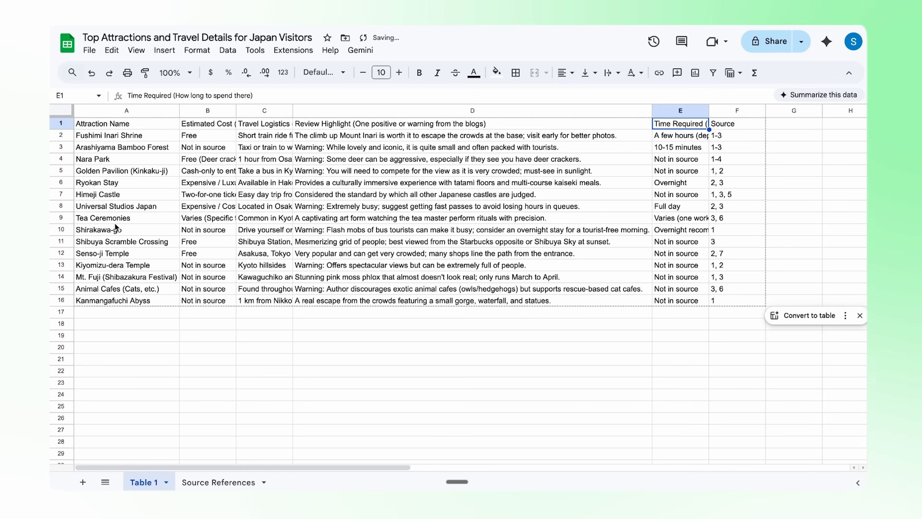
left_click(126, 277)
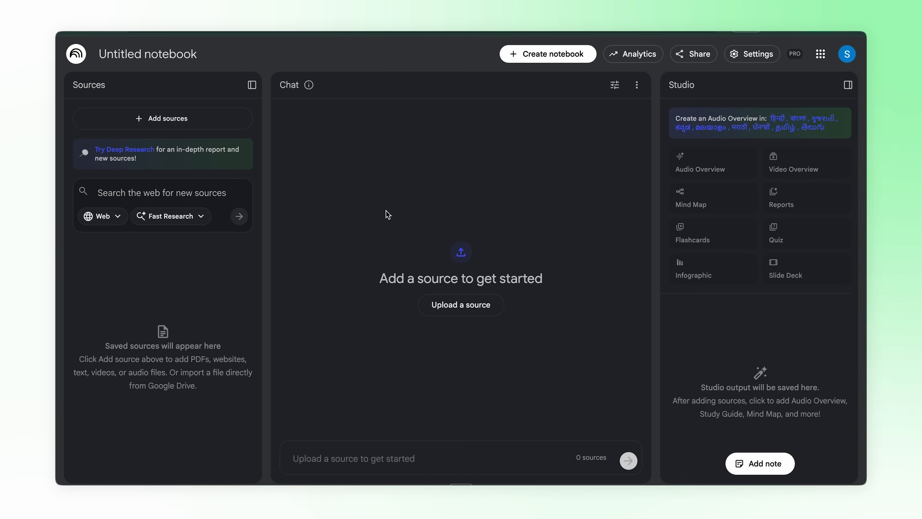
mouse_move(204, 128)
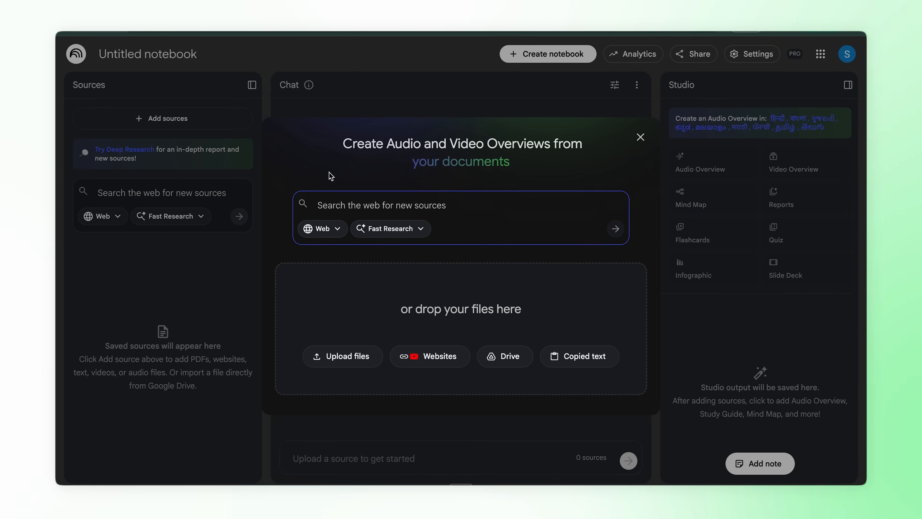
left_click(430, 356)
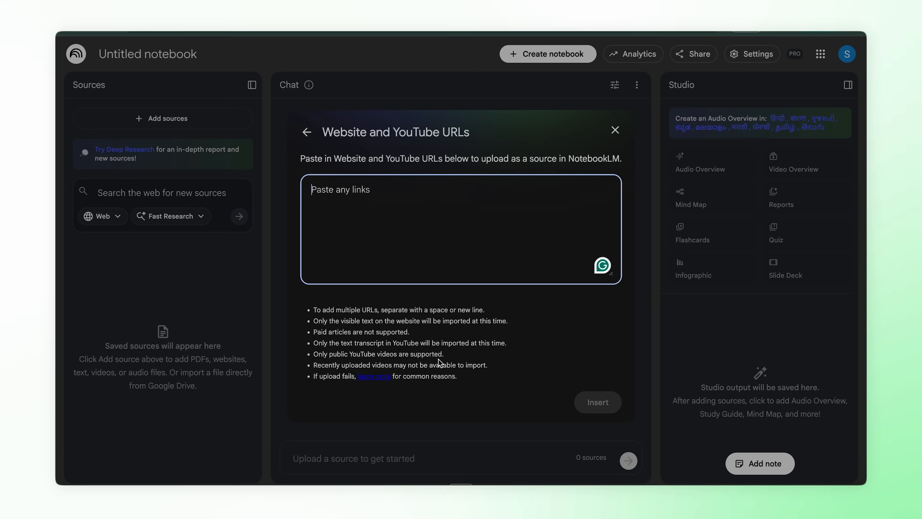
type("https://www.youtube.com/watch?v=eZIlP51fiXI&t=2s")
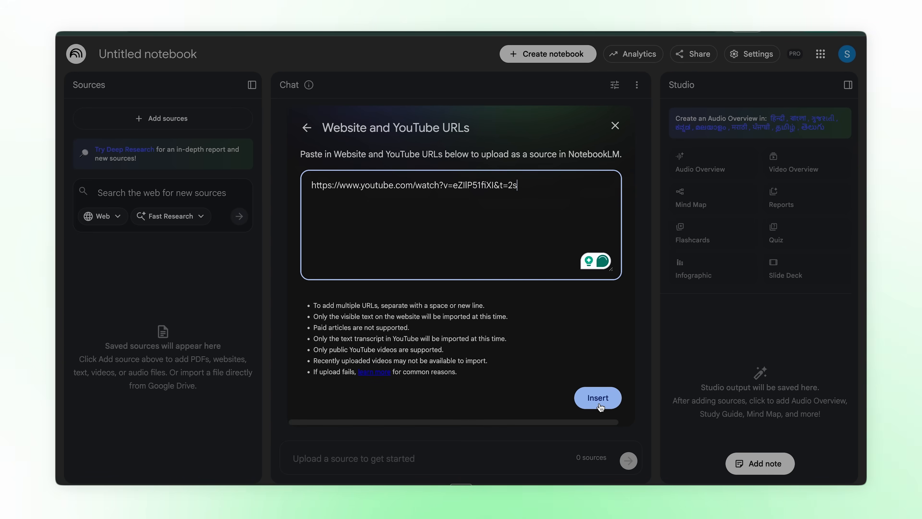
left_click(597, 398)
type("Write a viral")
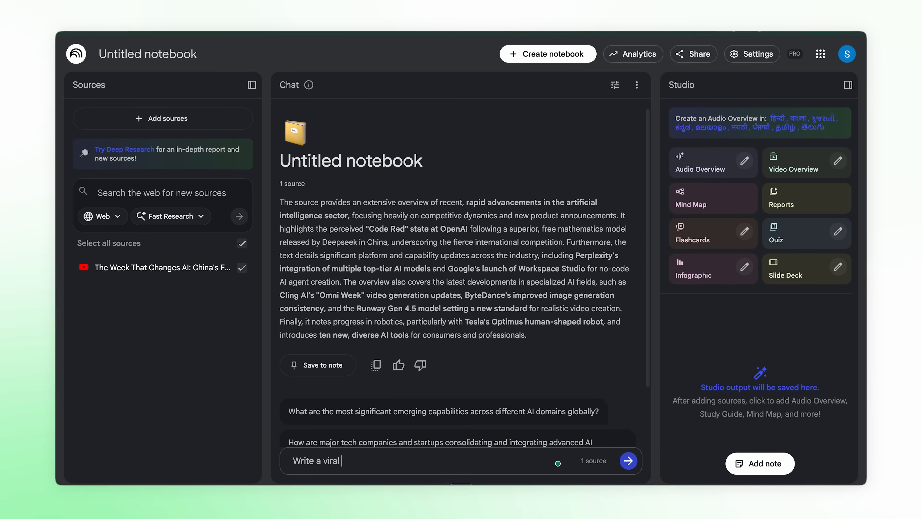
Request 'Write a viral twitter thread for this topic.' and review the ten-part thread generated
type("twitter thread for this topic.")
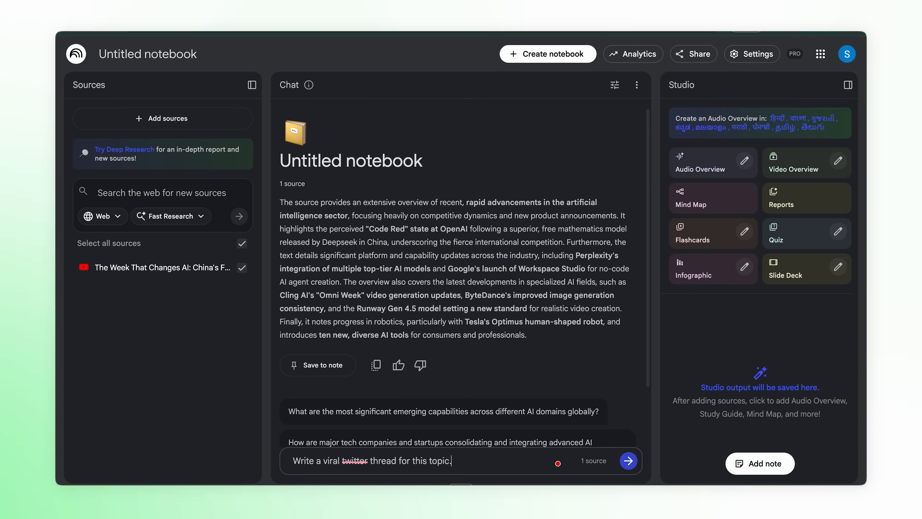
left_click(628, 461)
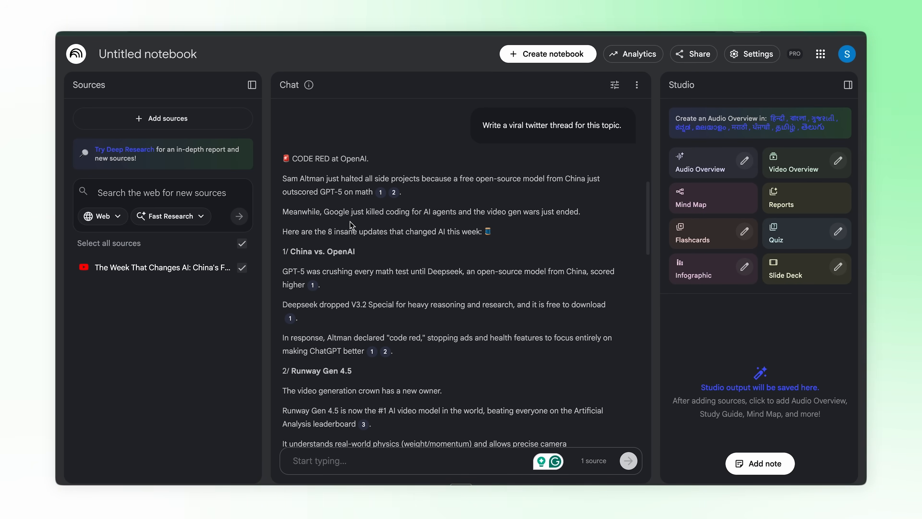
scroll("down", 3)
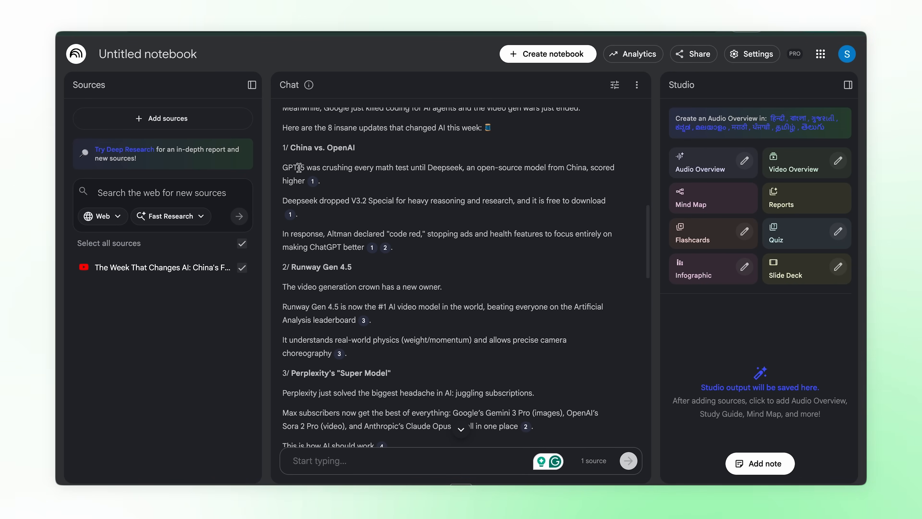
mouse_move(338, 212)
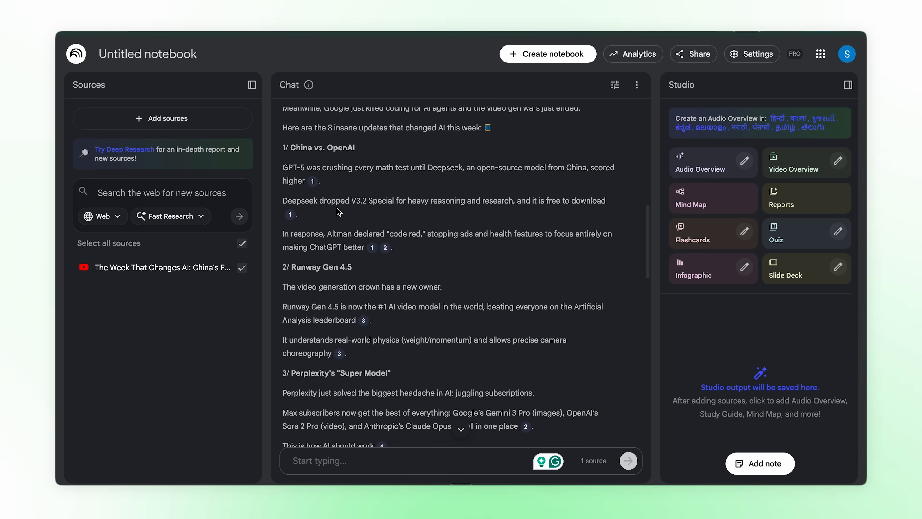
scroll("down", 3)
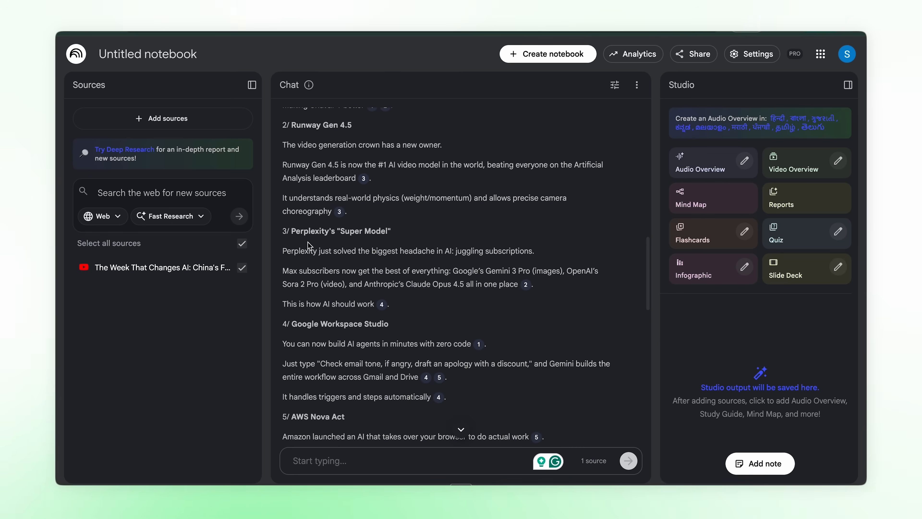
left_click(380, 227)
type("Write a nice")
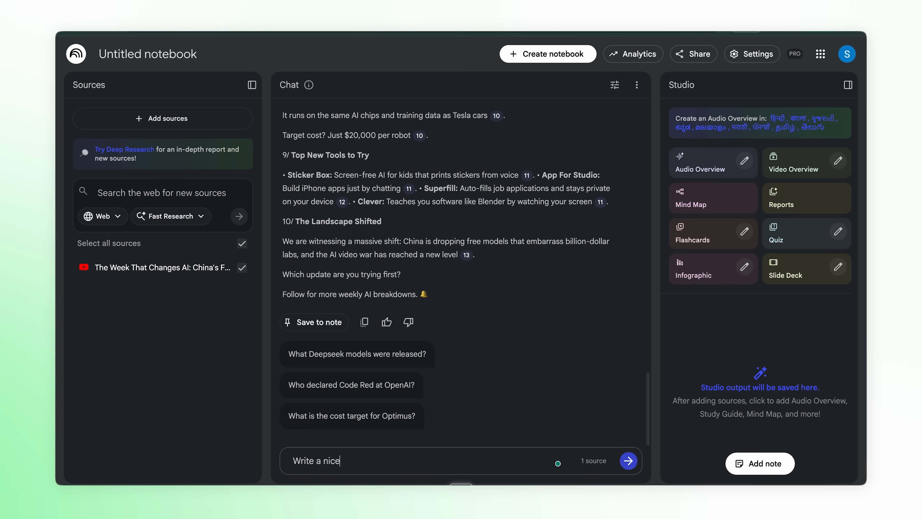
Request 'Write a nice personalized POV human like LinkedIn post' and review the hashtag-ended reply
type("personalized POV human like LinkedIn post")
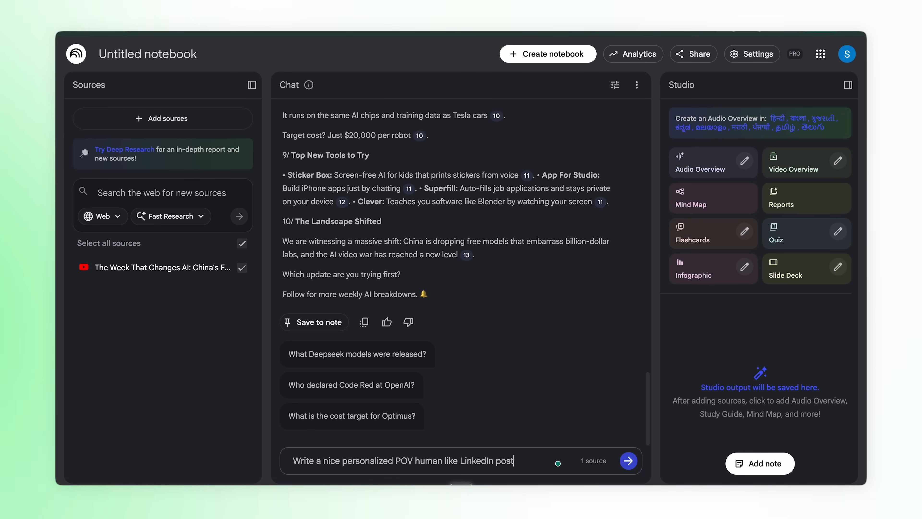
left_click(628, 460)
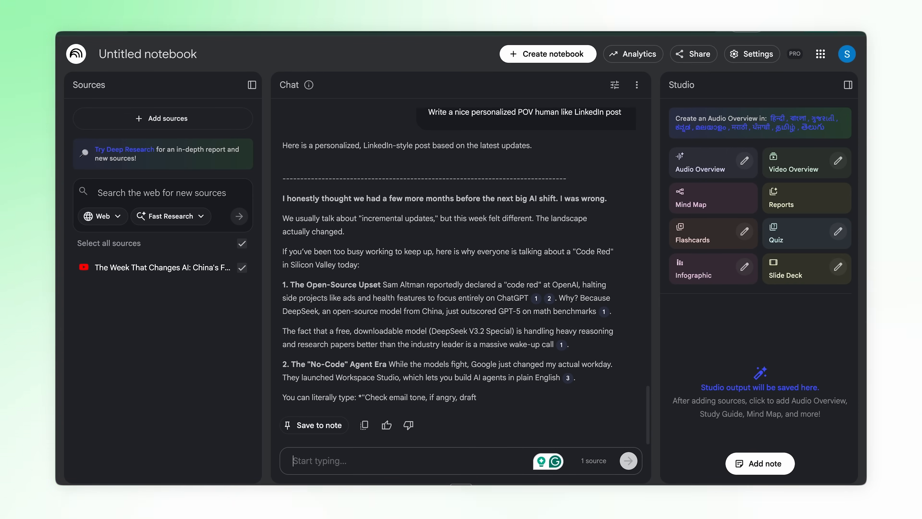
scroll("down", 3)
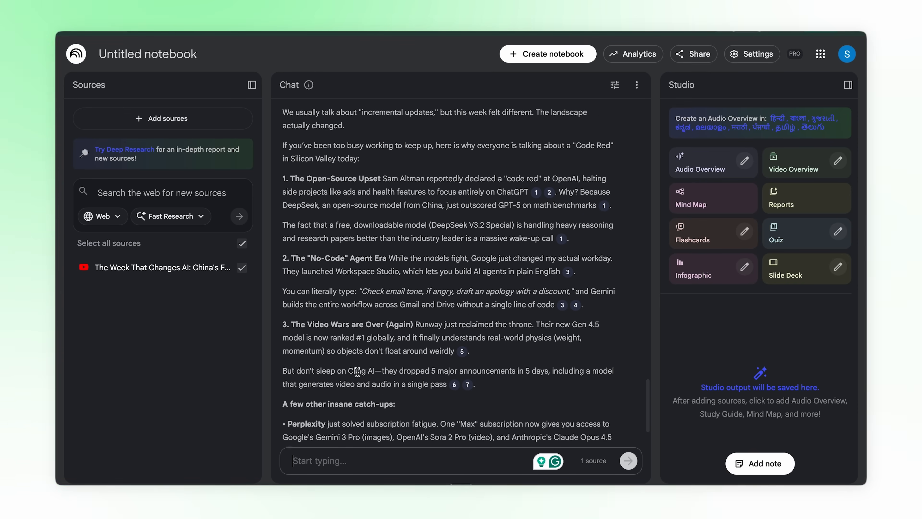
scroll("down", 3)
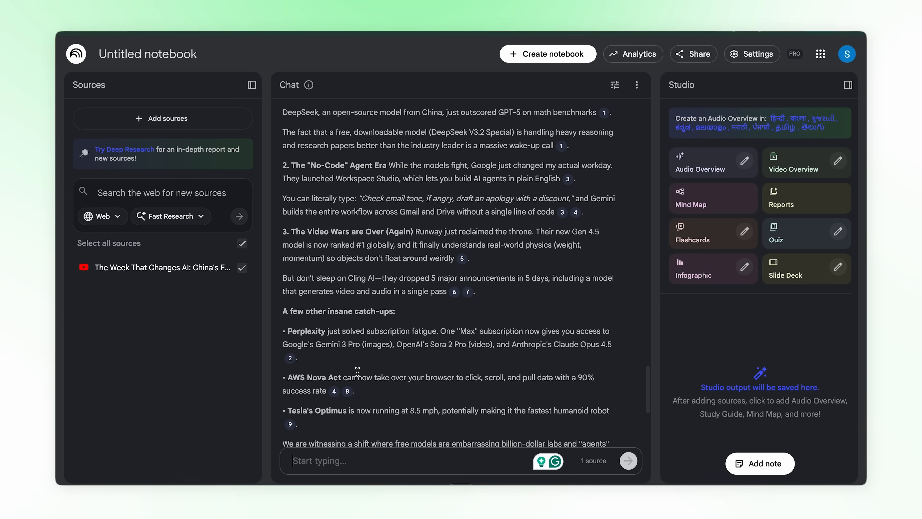
scroll("up", 3)
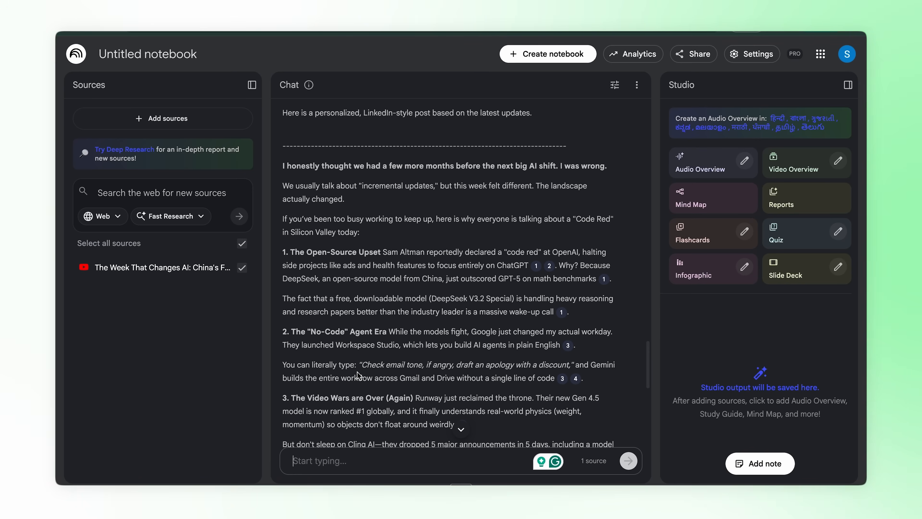
mouse_move(363, 282)
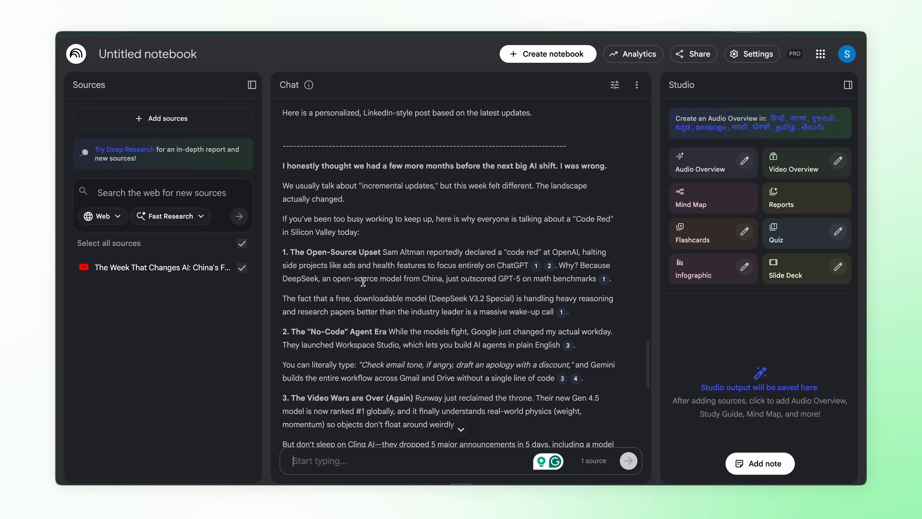
scroll("down", 3)
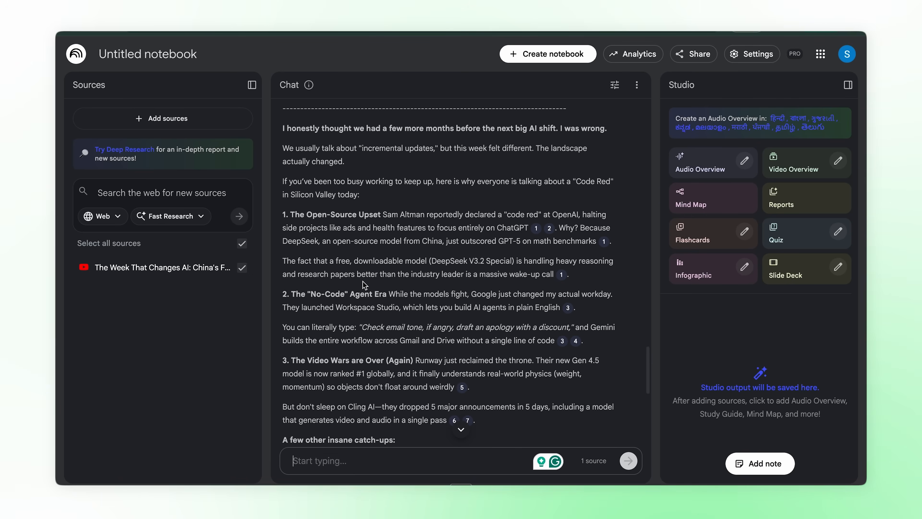
scroll("down", 3)
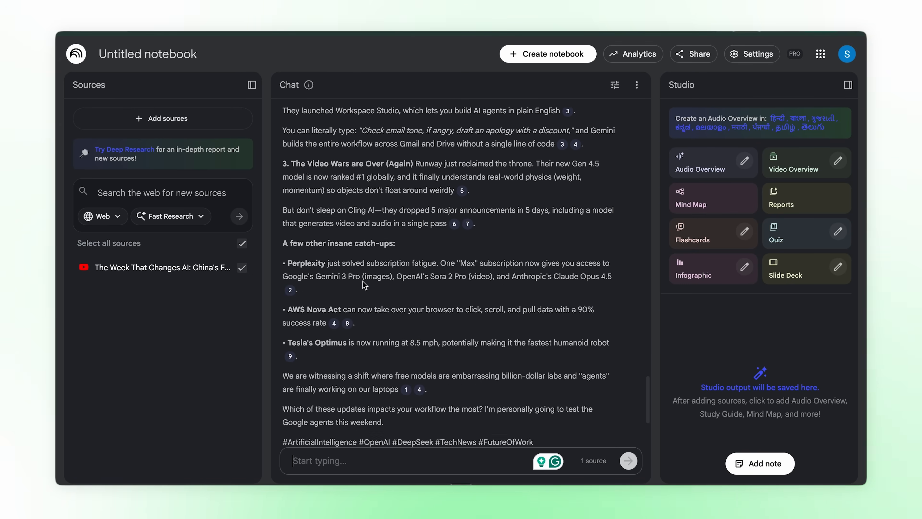
left_click(794, 54)
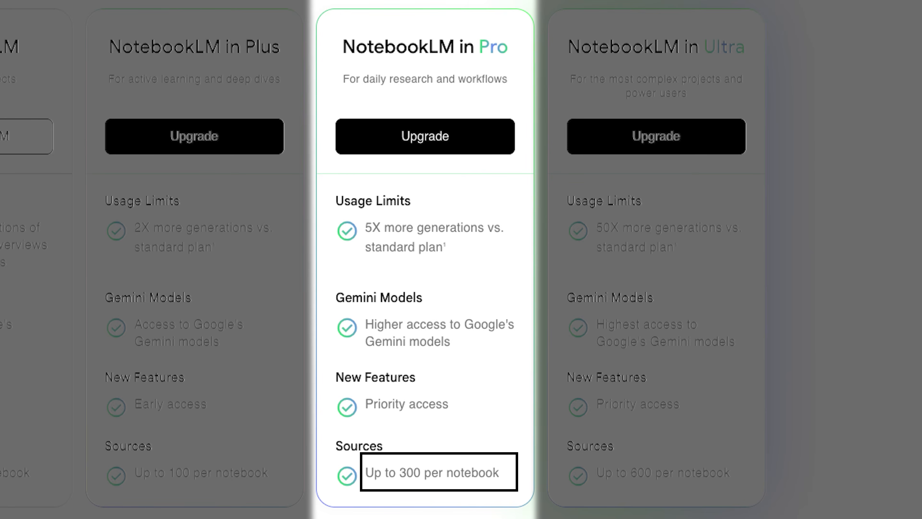
Scroll the pricing comparison to the Pro column's 300-sources-per-notebook limit
scroll("right", 3)
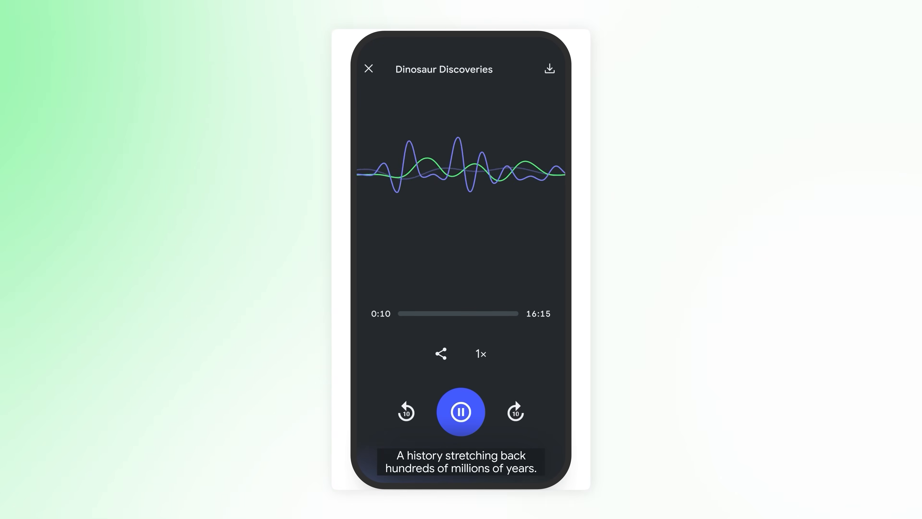
Browse the mobile notebook's Sources, start adding a source, and view the Studio generation options
left_click(368, 68)
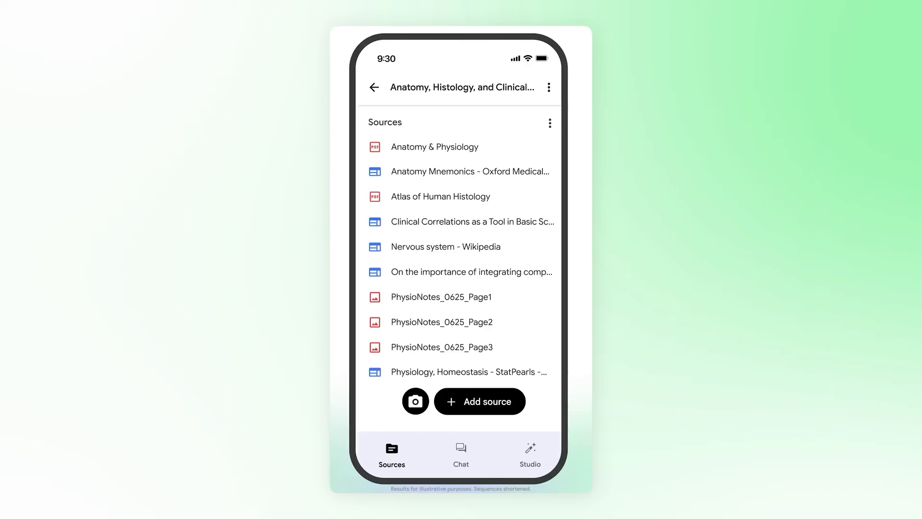
left_click(415, 400)
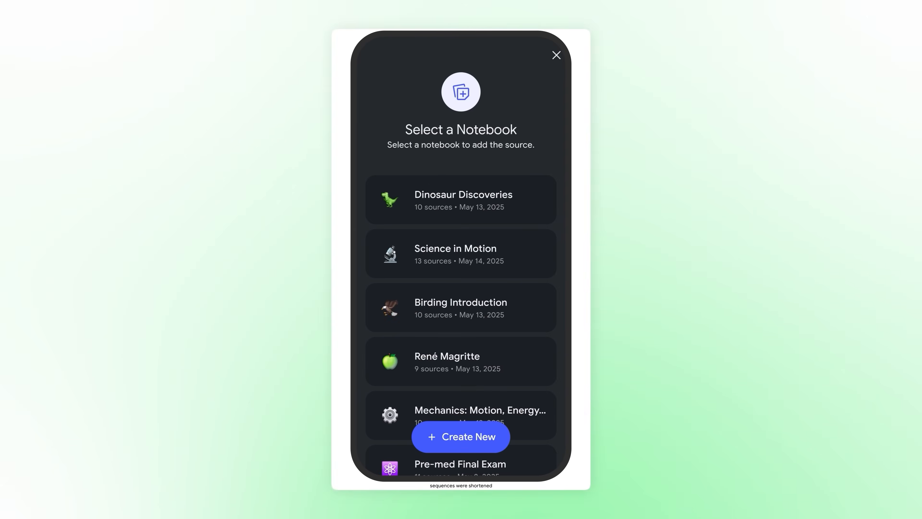
left_click(555, 56)
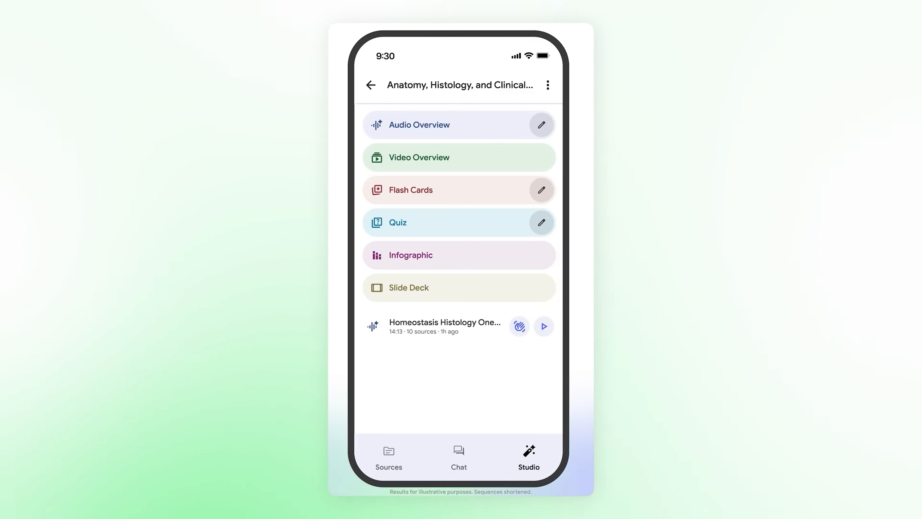
left_click(458, 288)
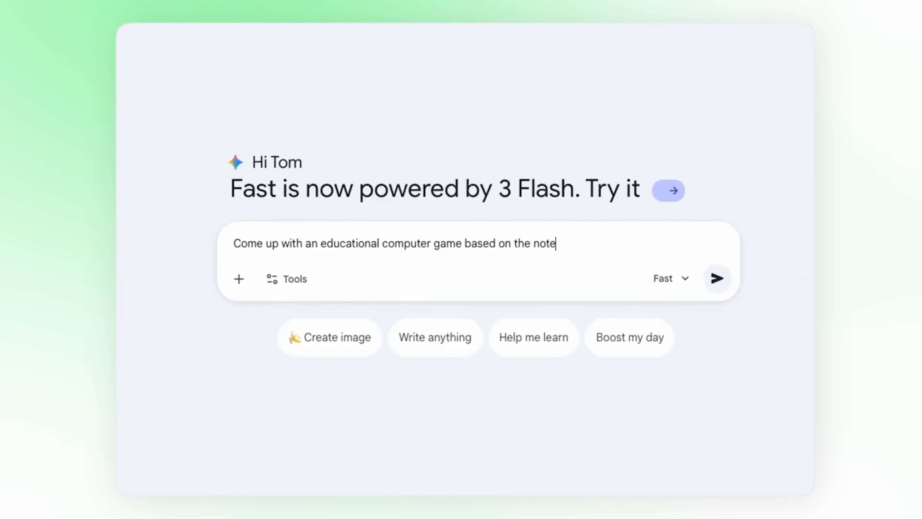
Send the educational game prompt with the attached notes and begin a follow-up starting 'Lets'
left_click(239, 279)
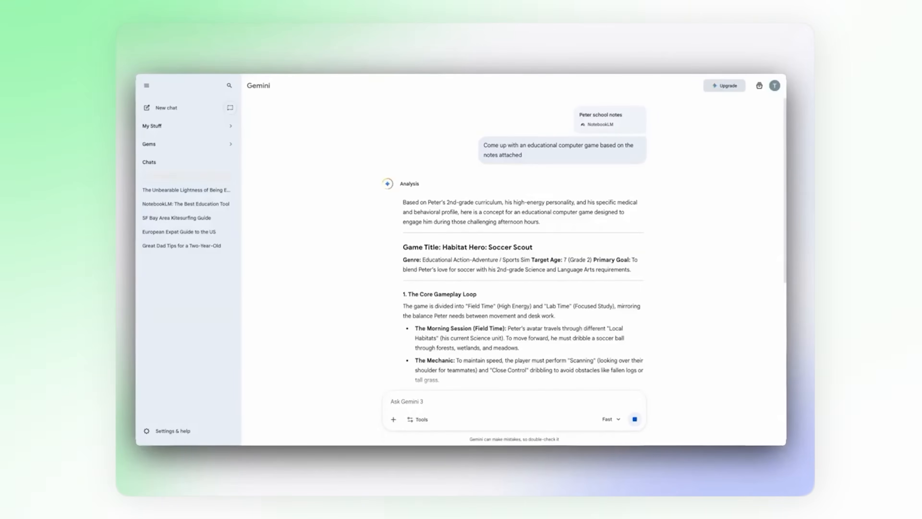
type("Lets")
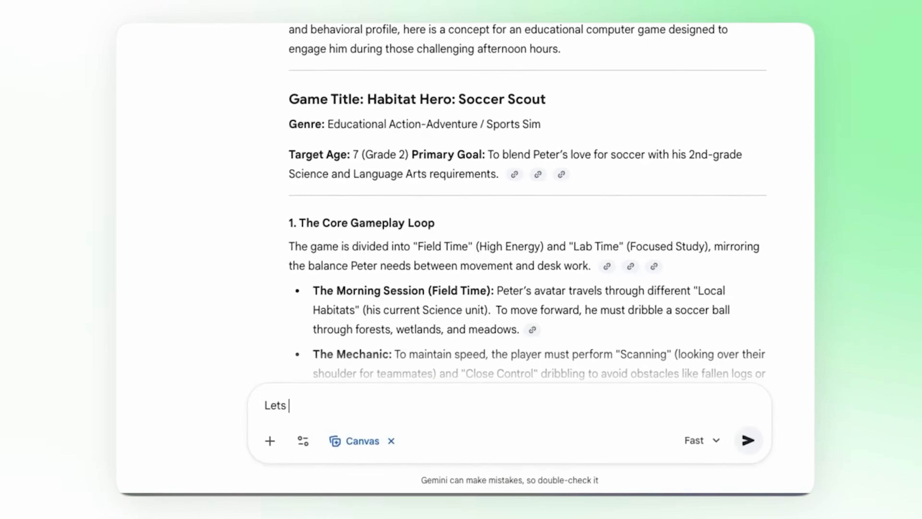